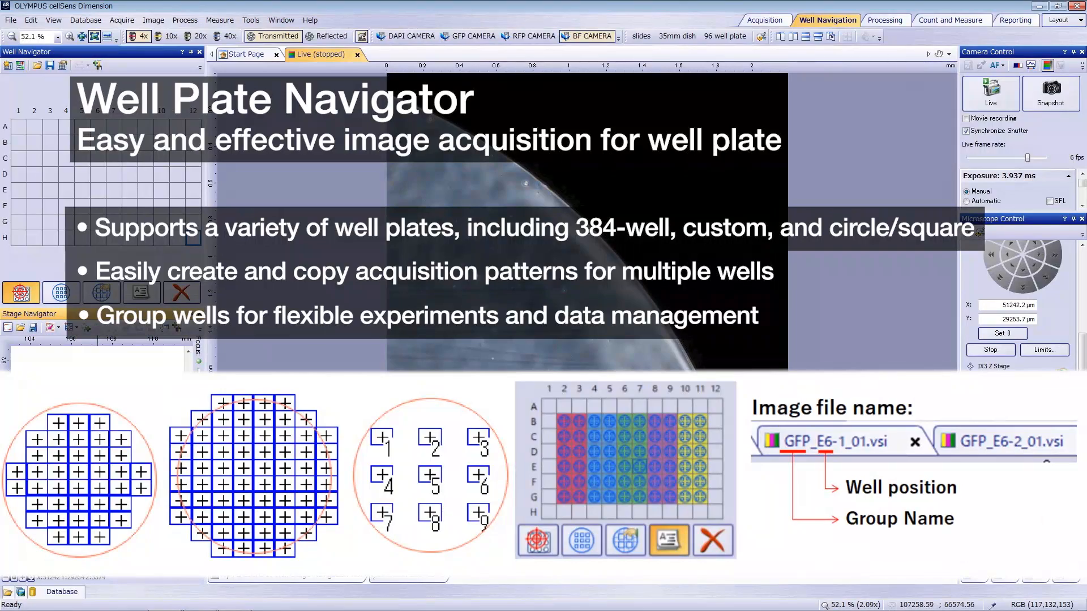
# - Switch to the Acquisition layout so the Start Page with Calibrations is shown
pyautogui.click(766, 19)
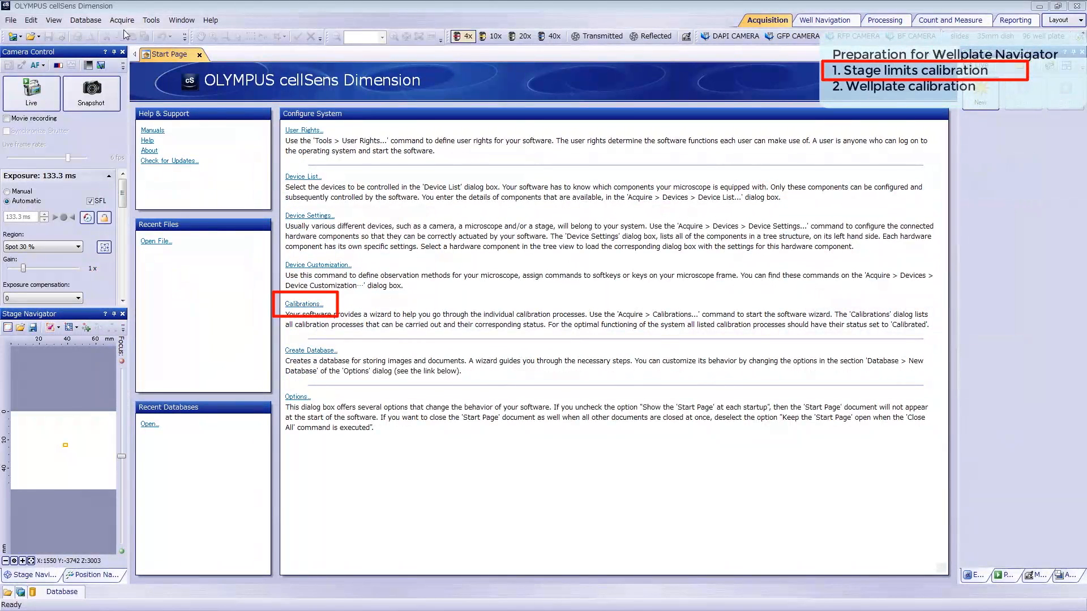
# - Start the Stage Limits calibration wizard with X and Y axes selected for detection
pyautogui.click(121, 20)
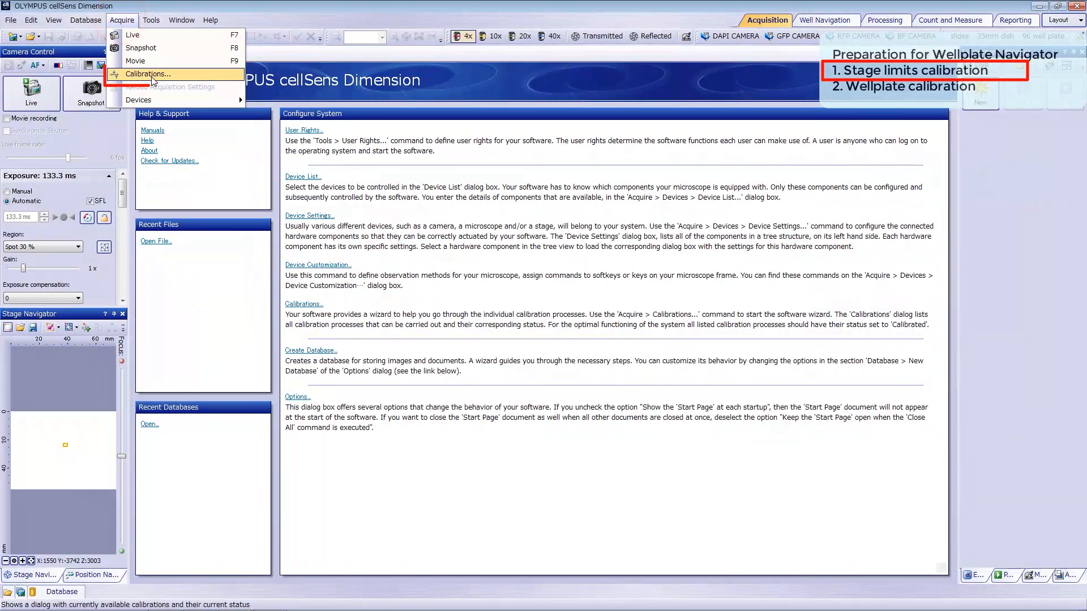
pyautogui.click(146, 74)
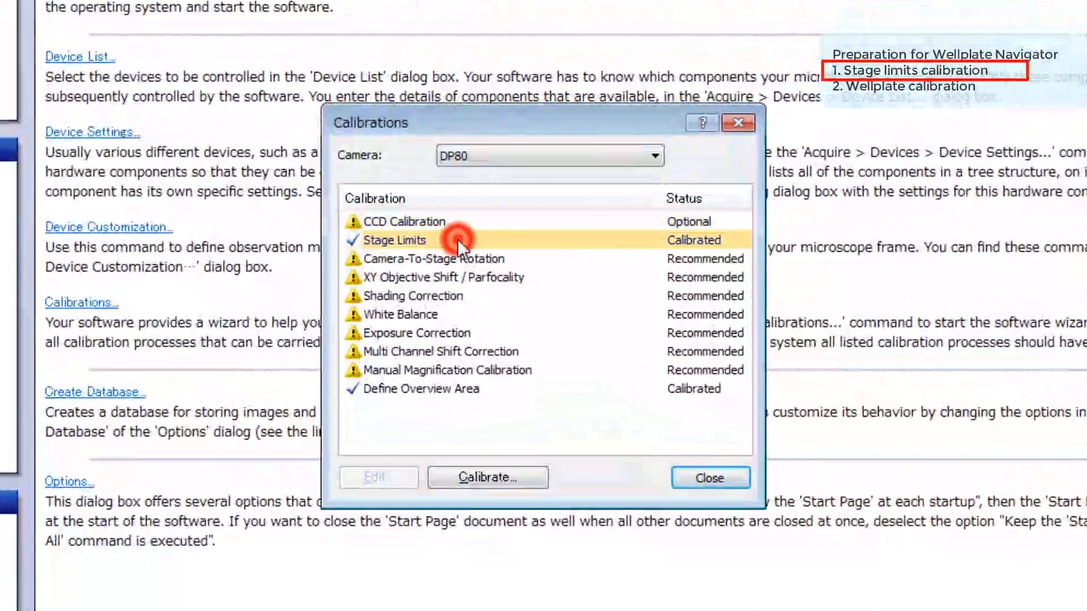
pyautogui.click(487, 478)
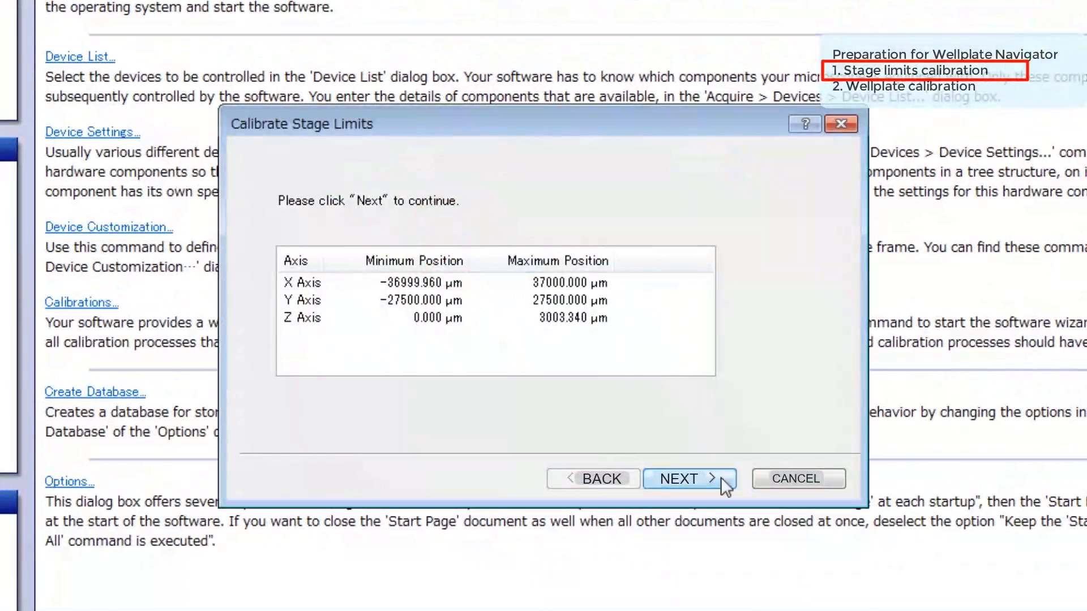
pyautogui.click(689, 479)
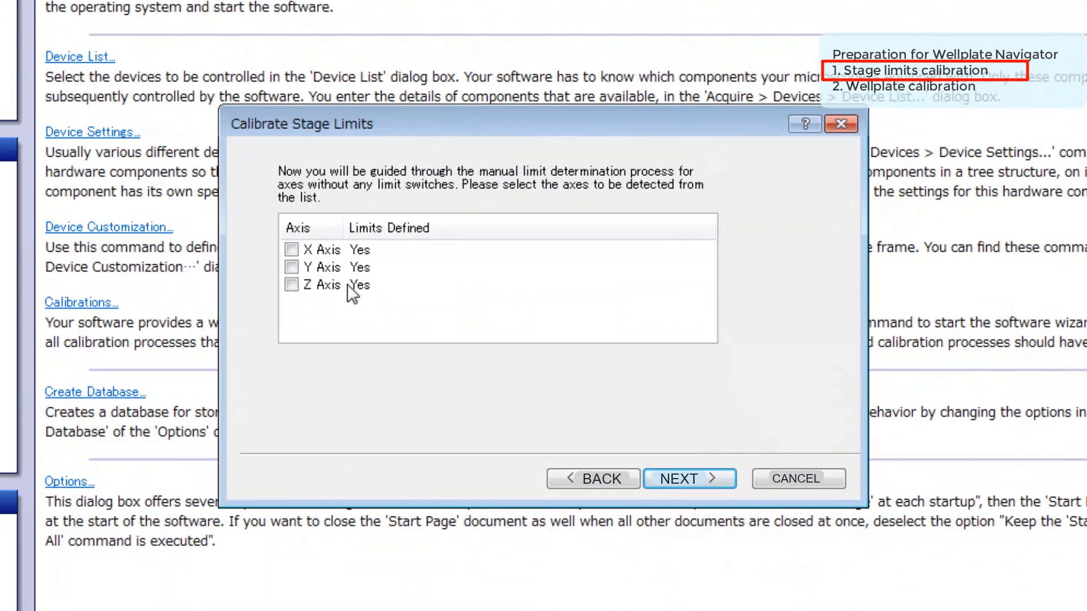
pyautogui.click(291, 251)
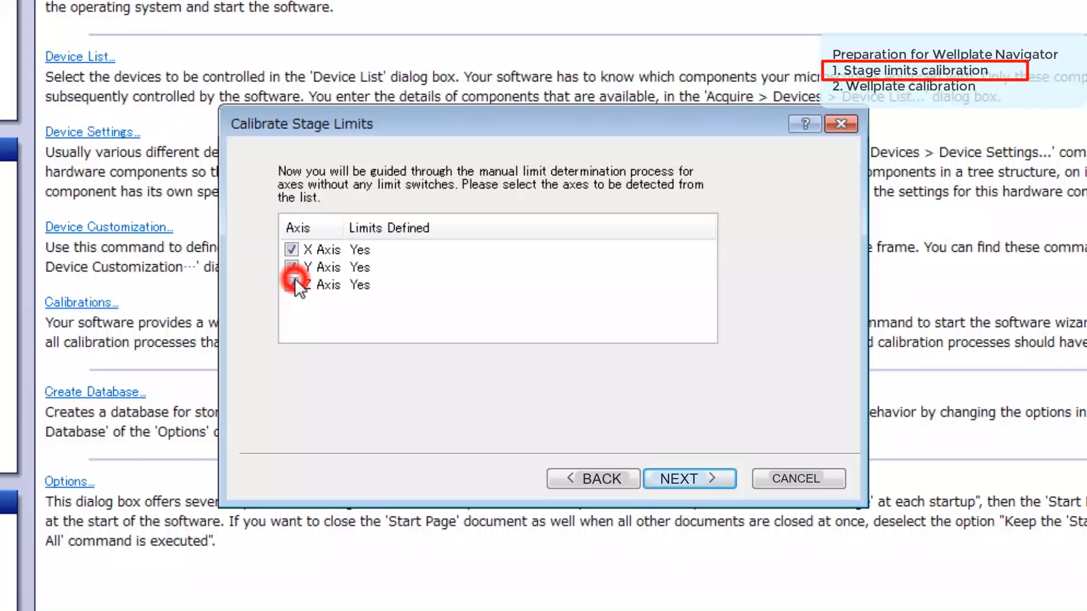
pyautogui.click(688, 478)
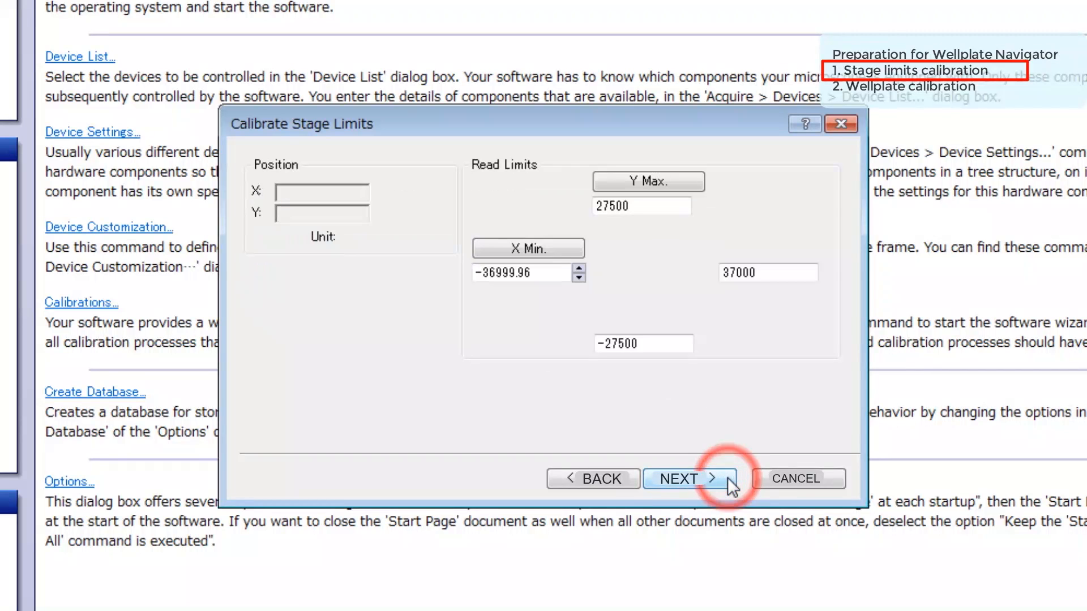
# - Drive the stage to its Y end and record the Y limit (±37500 µm)
pyautogui.click(688, 478)
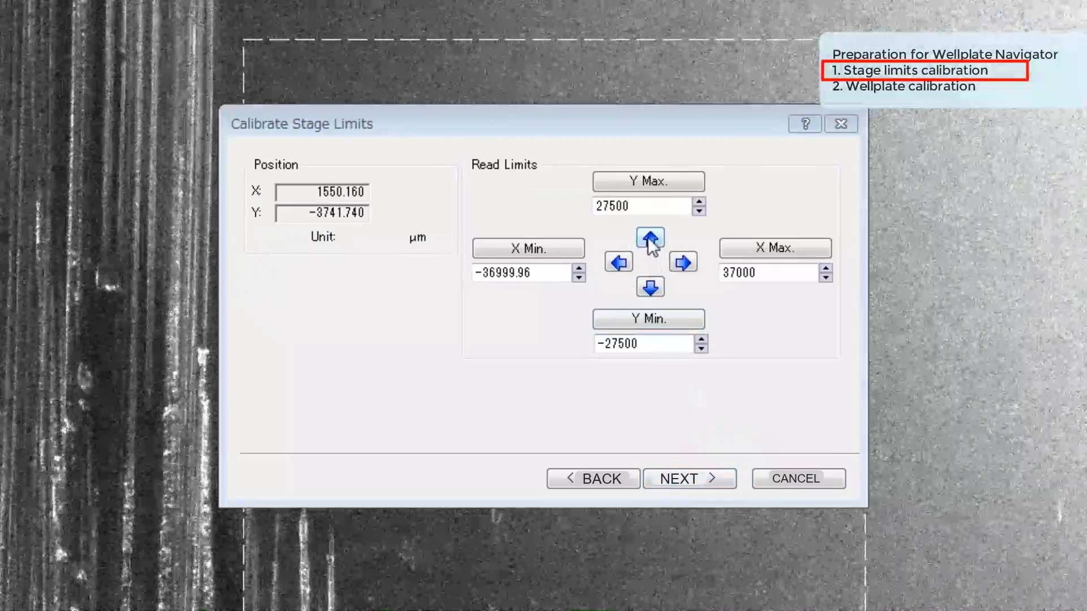
pyautogui.click(649, 238)
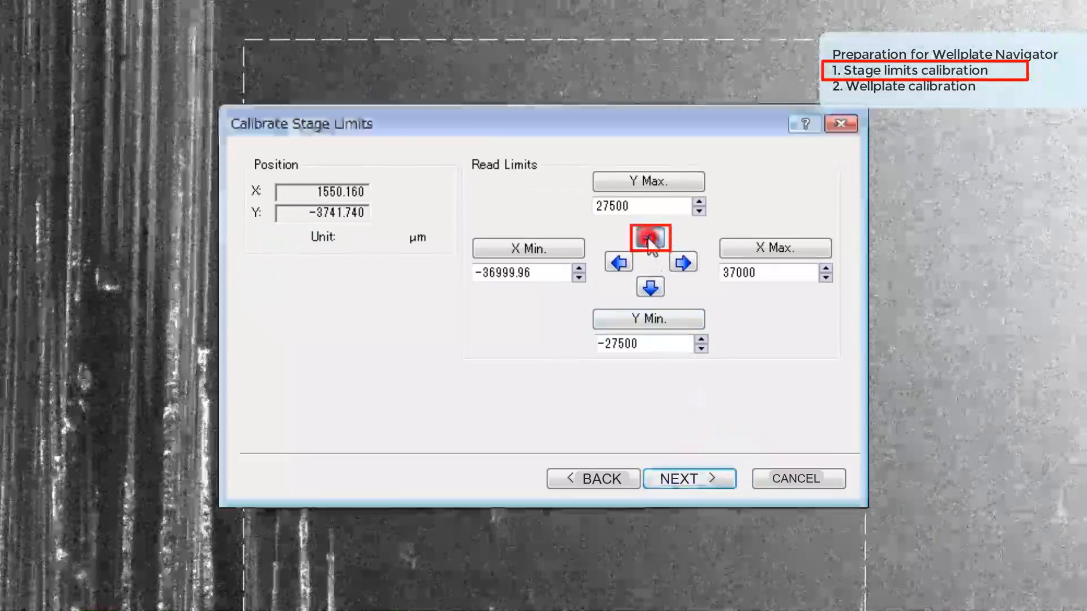
pyautogui.click(648, 238)
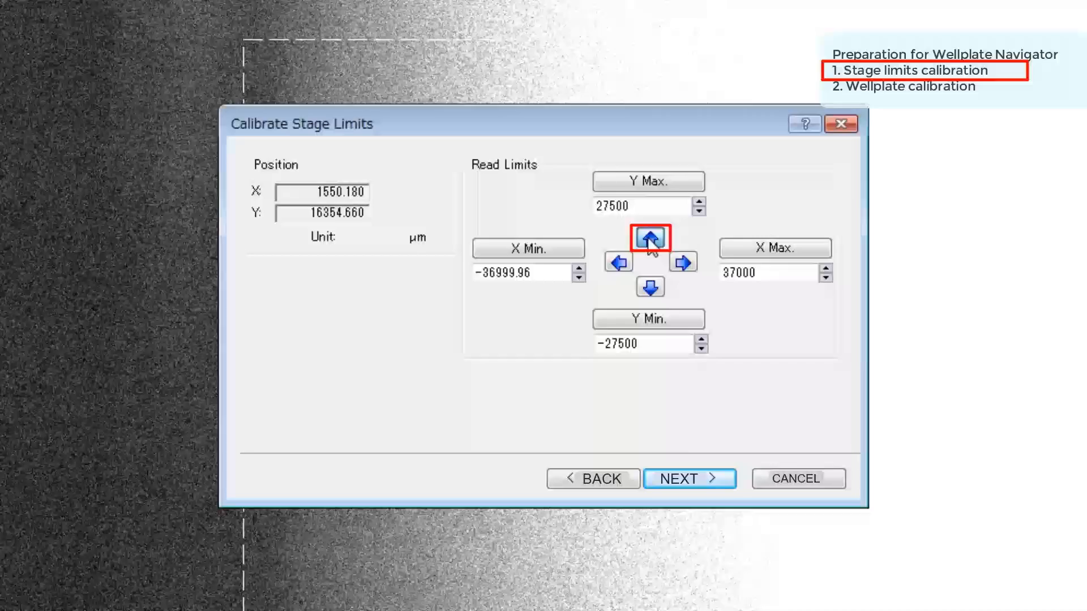
pyautogui.click(648, 238)
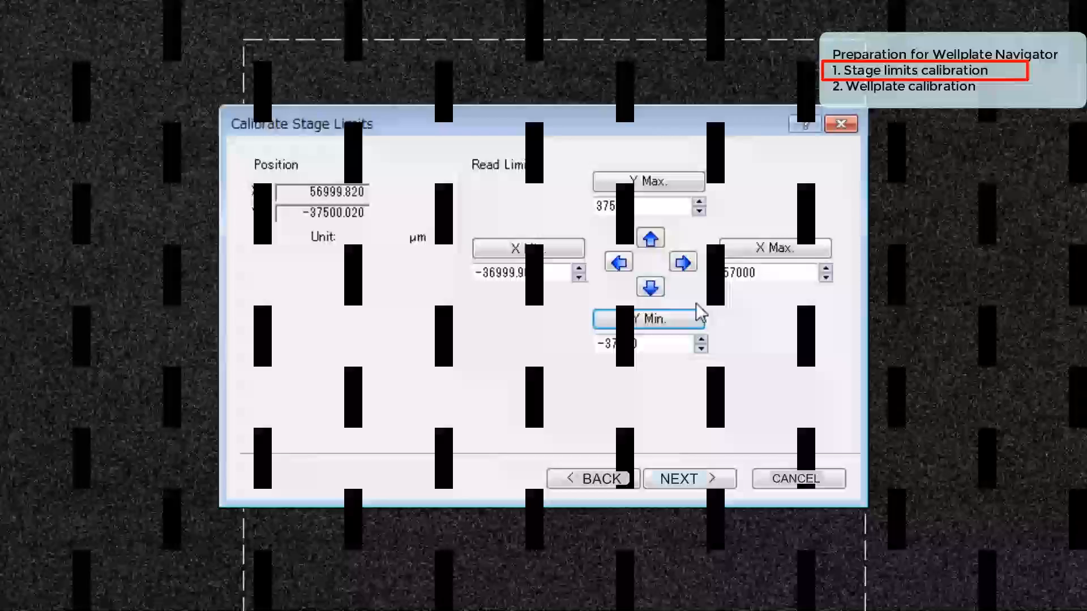
pyautogui.click(616, 262)
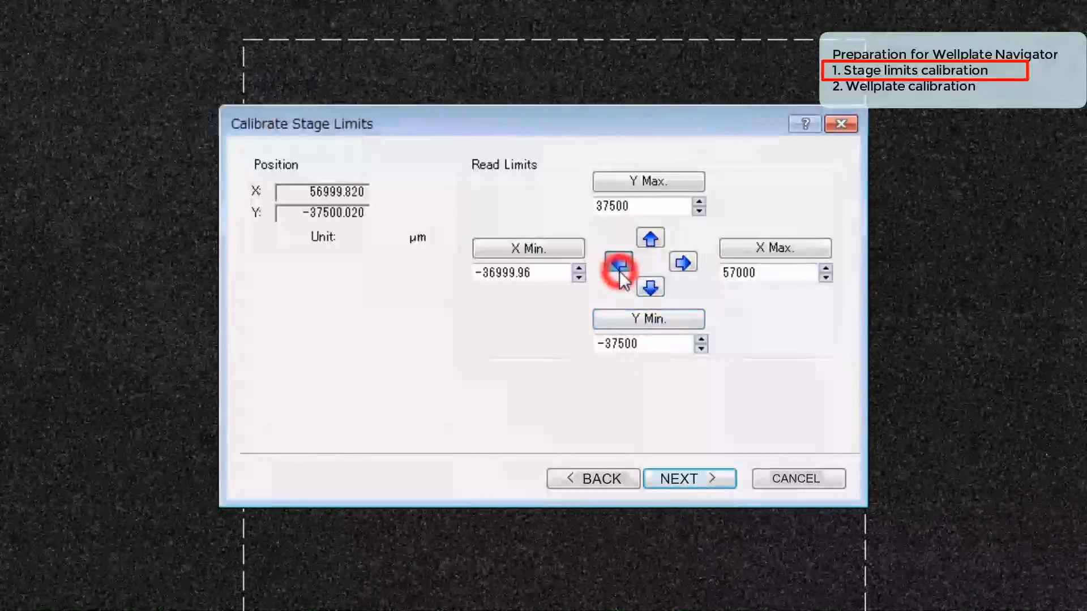
# - Drive the stage left to its X end and record the X limit (±57000 µm)
pyautogui.click(618, 263)
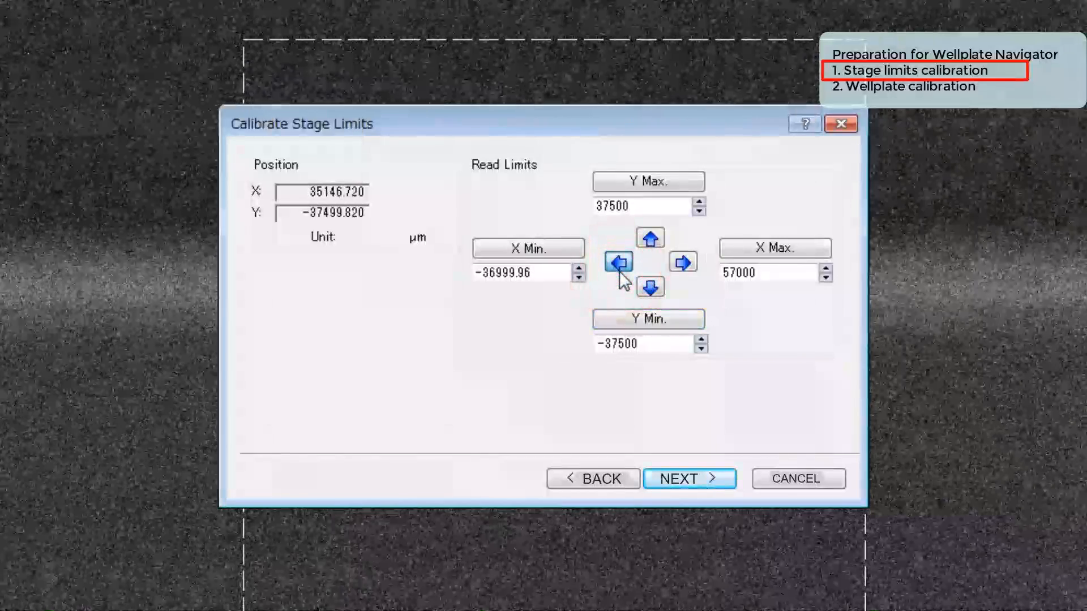
pyautogui.click(619, 263)
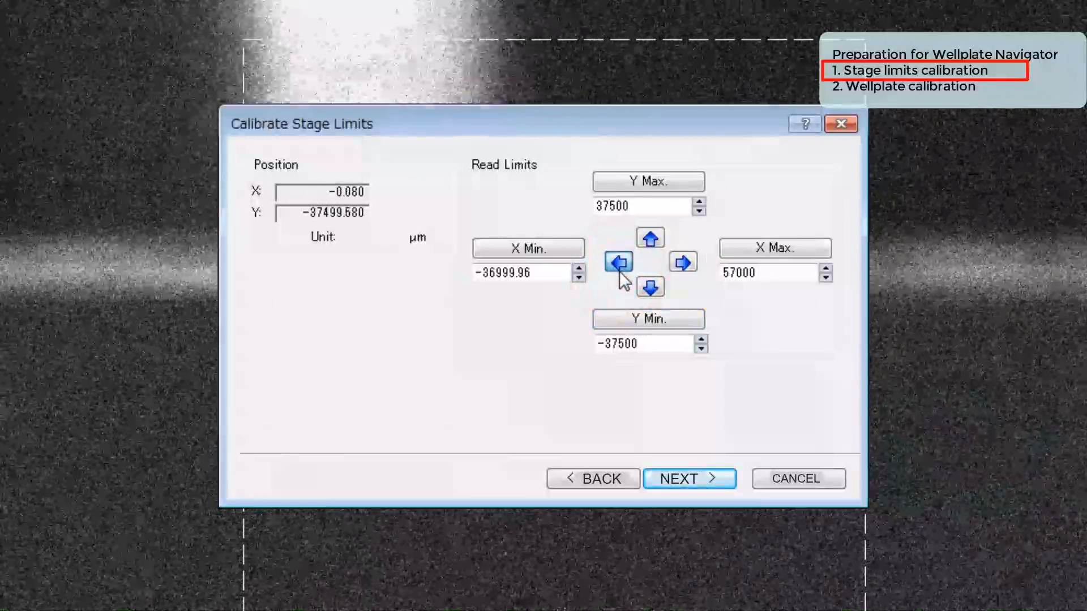
pyautogui.click(618, 262)
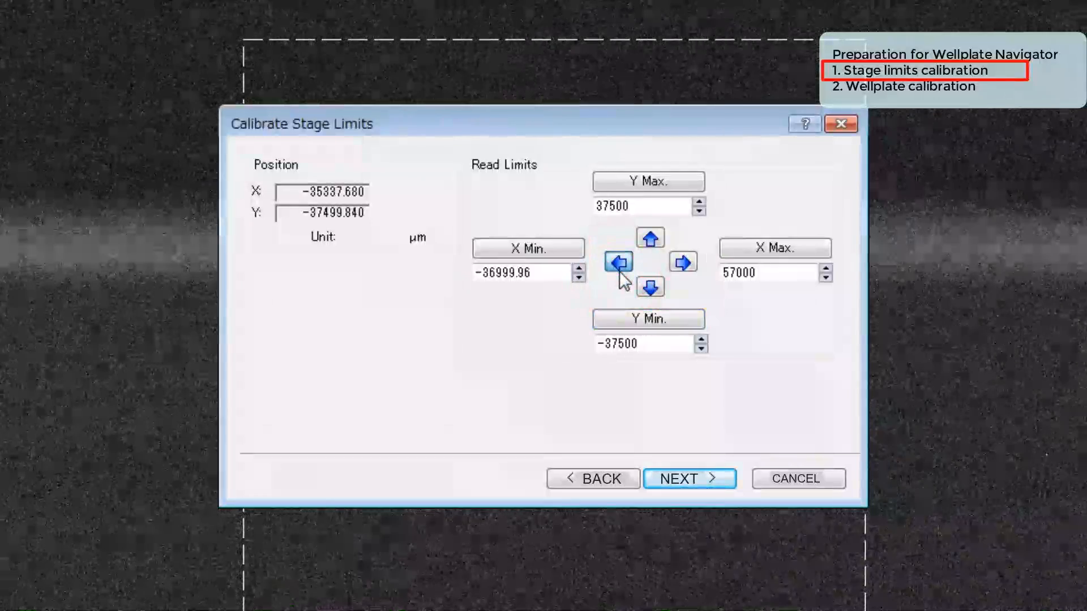
pyautogui.click(618, 263)
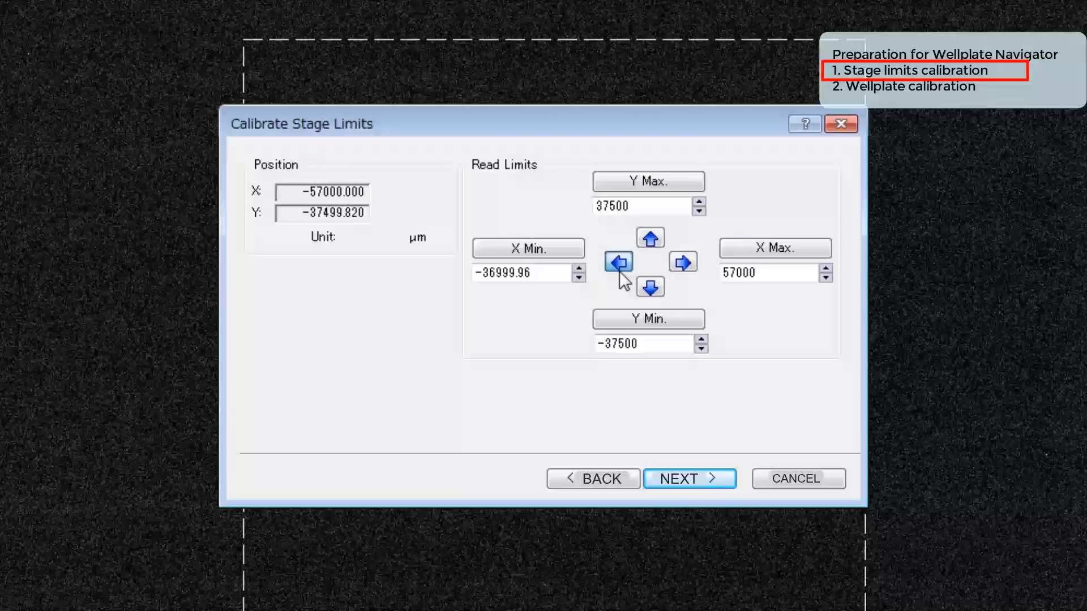
pyautogui.click(528, 248)
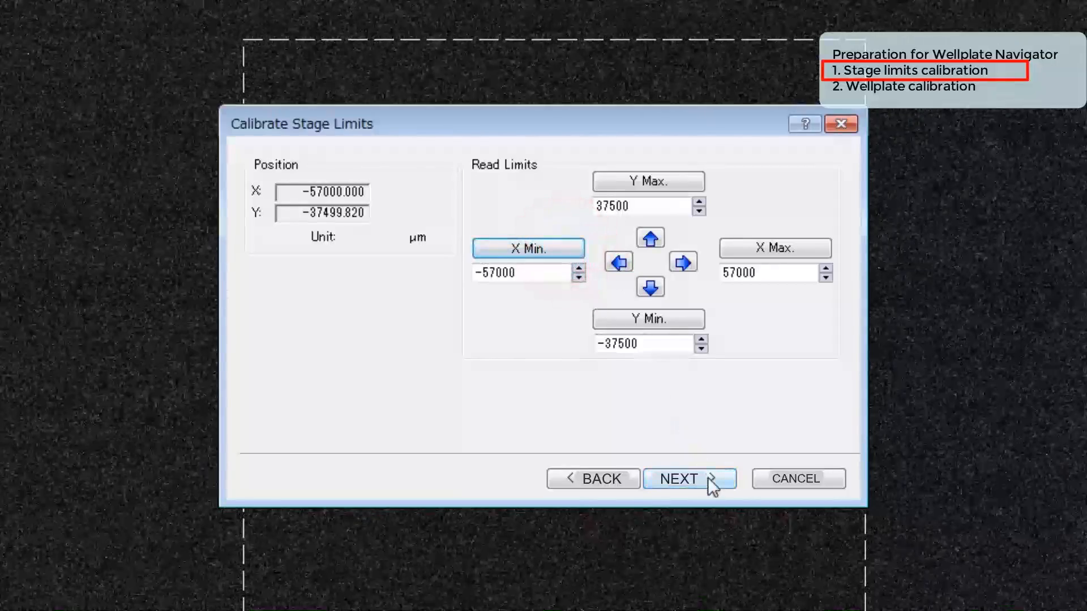
# - Read the current Z position as the 3348.14 µm limit and finish the calibration
pyautogui.click(689, 478)
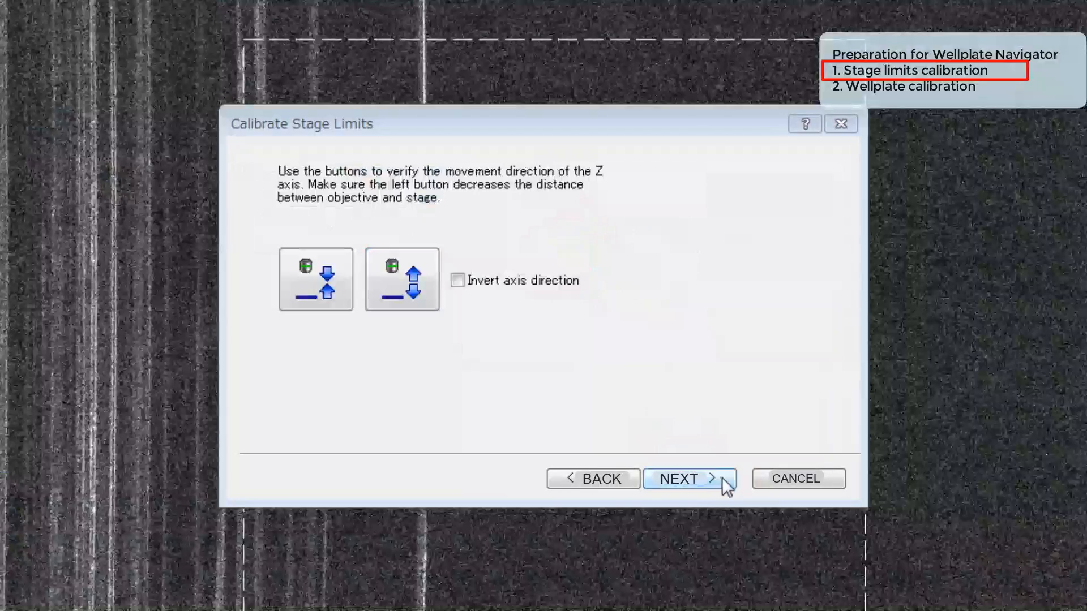
pyautogui.click(689, 478)
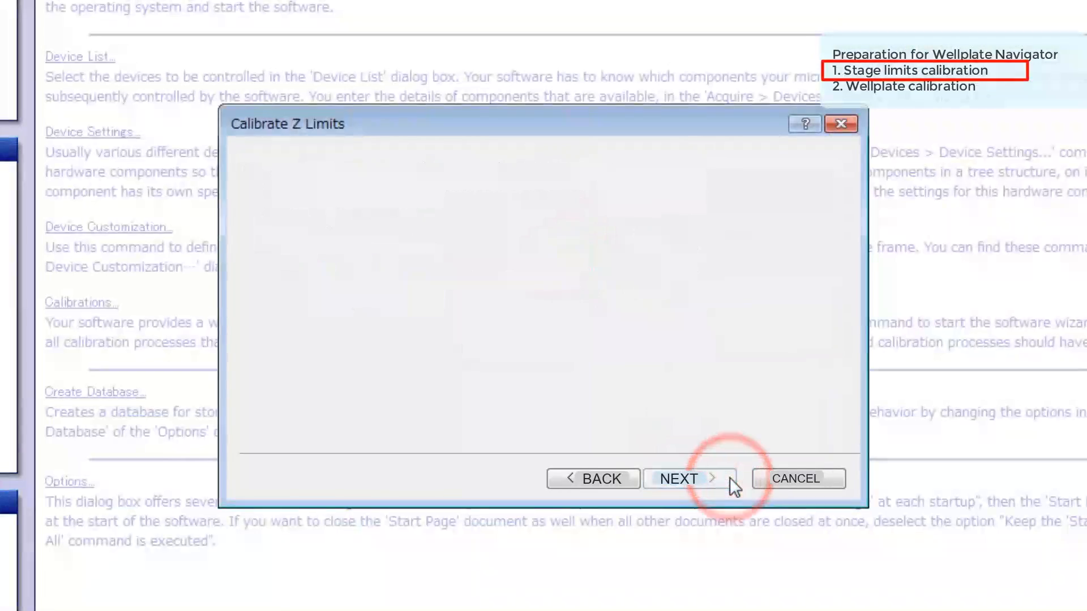
pyautogui.click(688, 479)
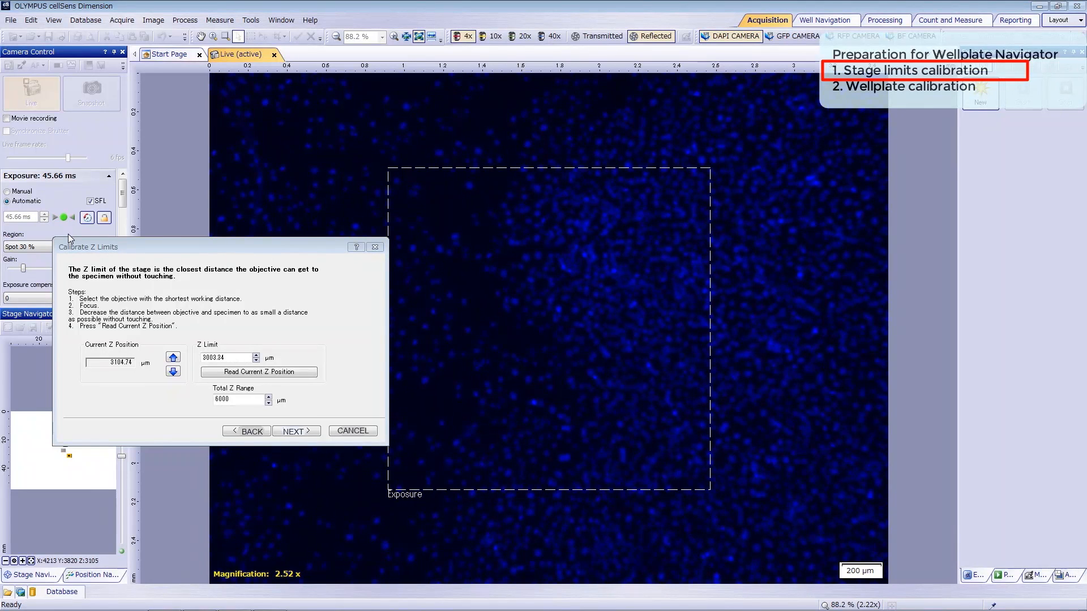
pyautogui.click(258, 372)
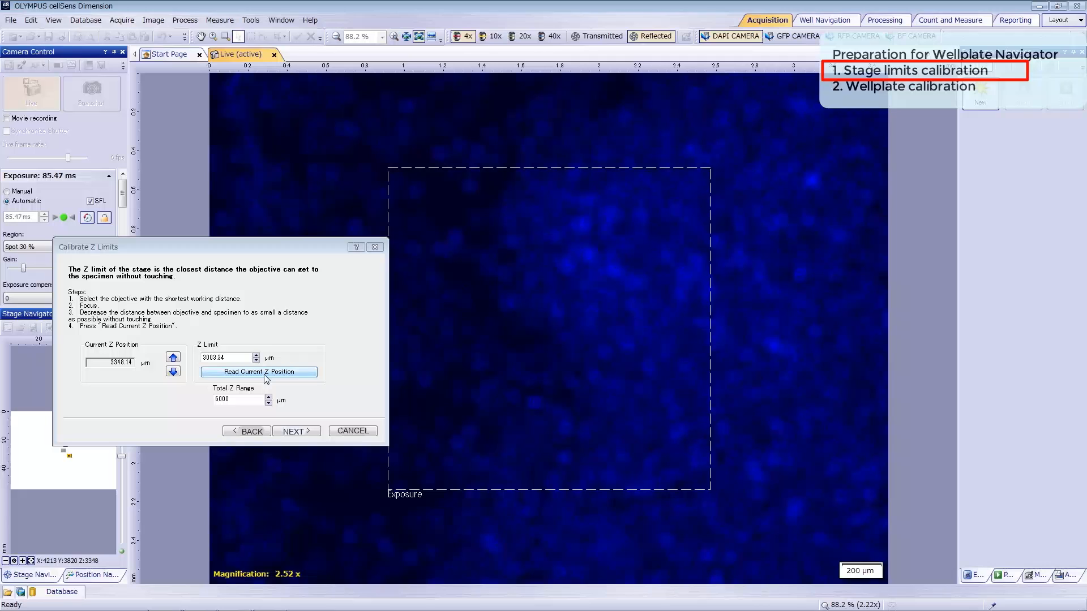
pyautogui.click(259, 372)
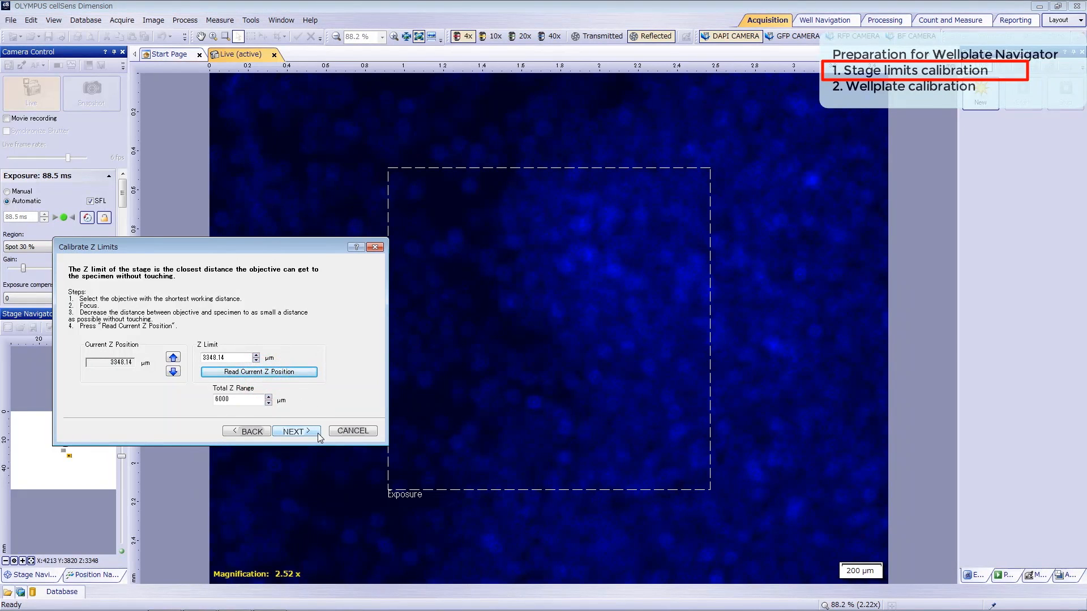
pyautogui.click(296, 430)
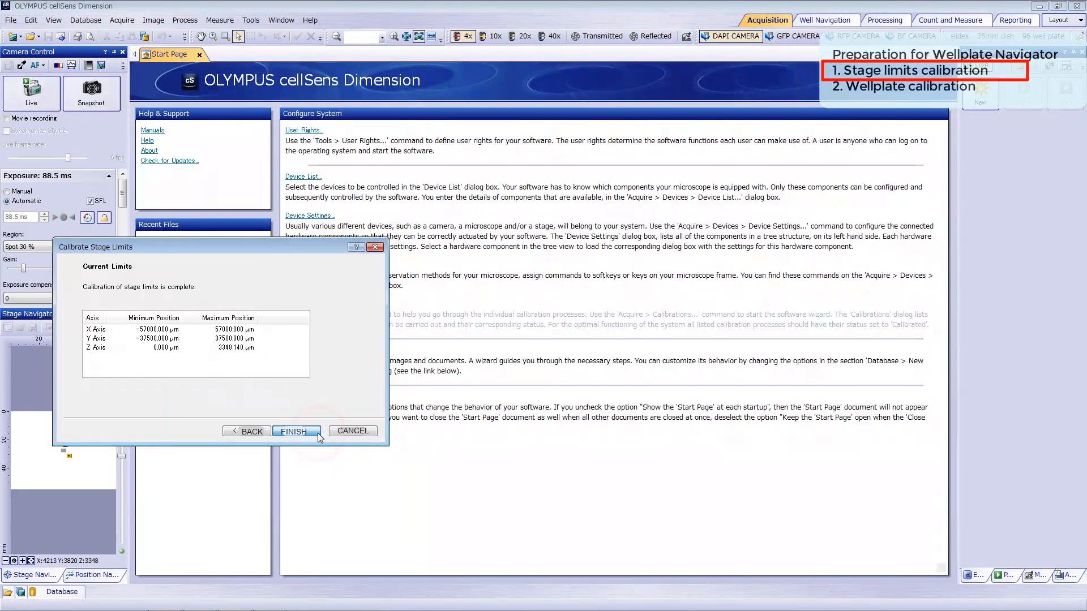
pyautogui.click(296, 431)
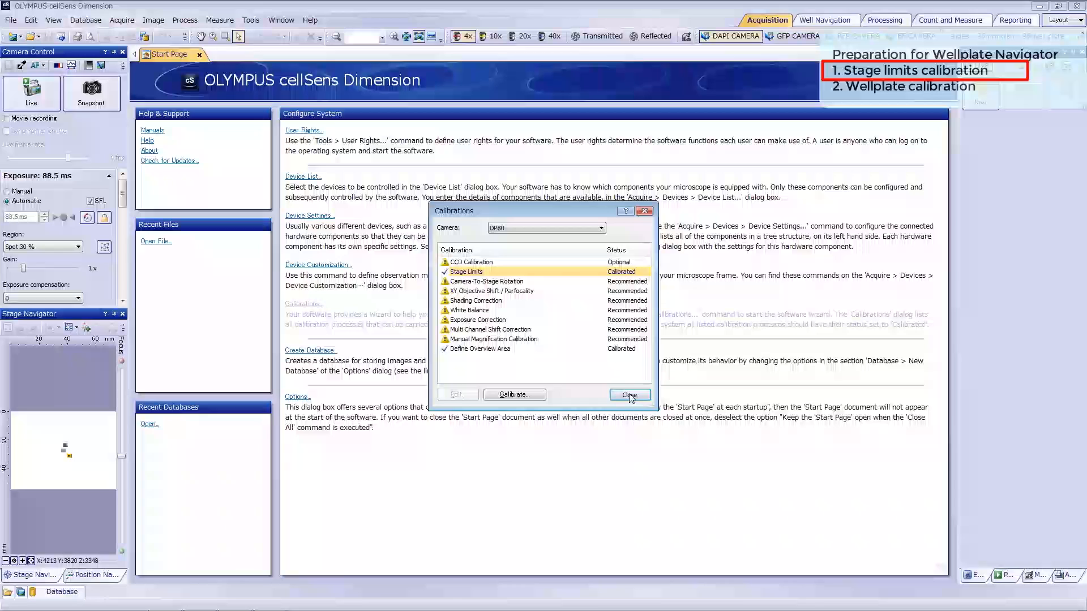
# - Close the Calibrations dialog and open the Well Navigation workspace for brightfield transmitted light
pyautogui.click(628, 394)
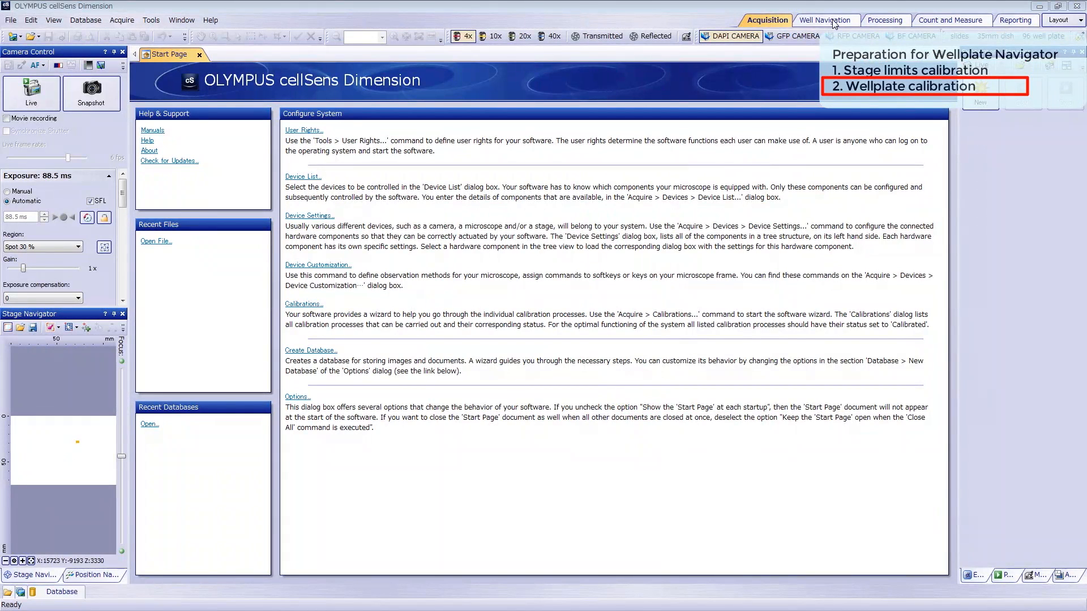
pyautogui.click(826, 21)
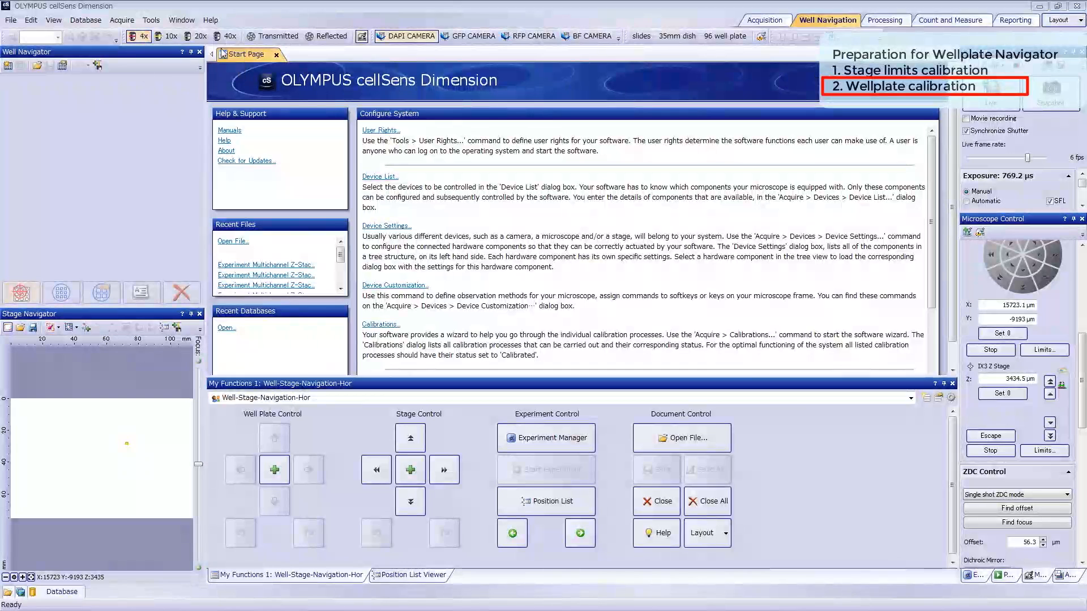
pyautogui.click(589, 36)
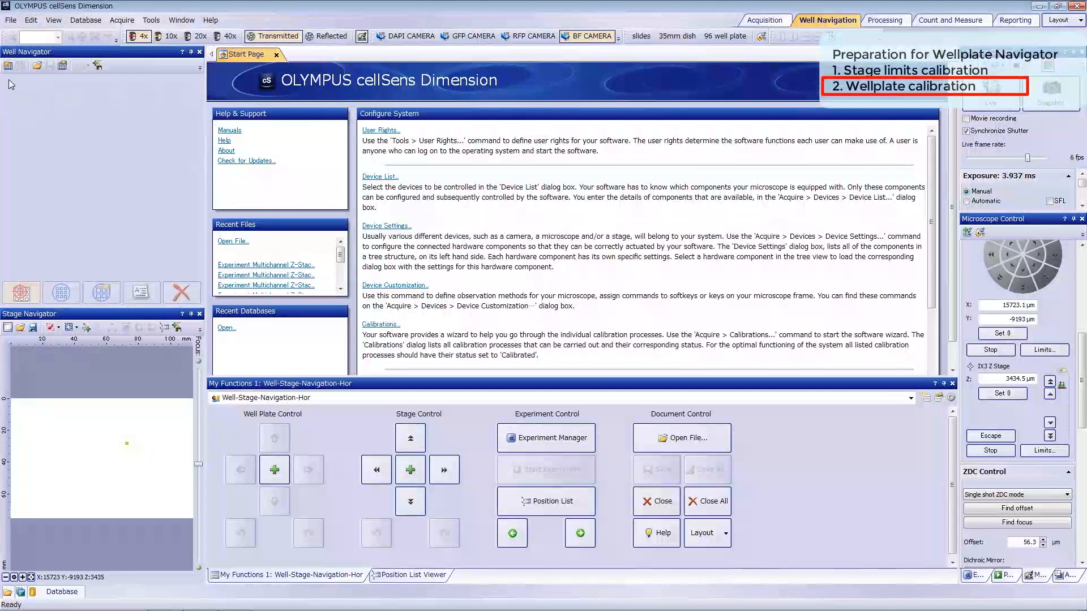
# - Create a Standard 96 well plate with round wells and rows/columns numbering
pyautogui.click(8, 71)
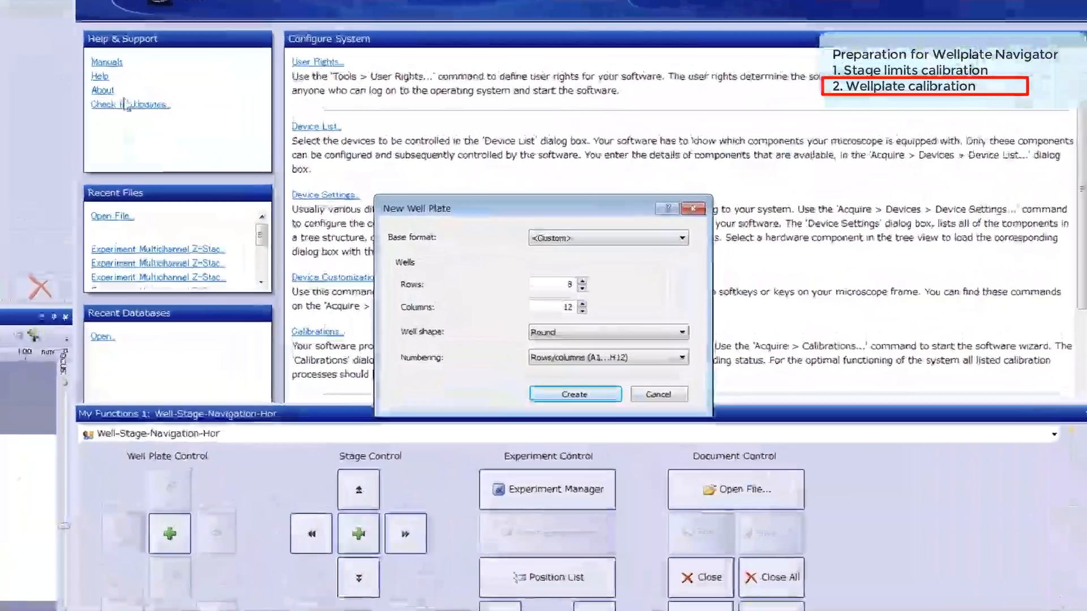
pyautogui.click(712, 237)
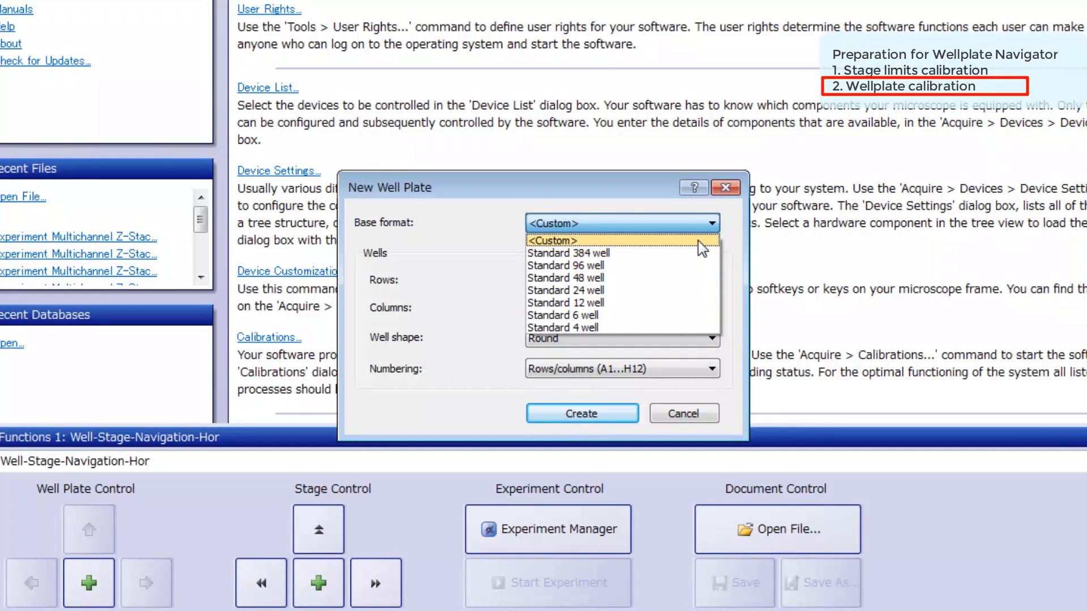
pyautogui.click(552, 240)
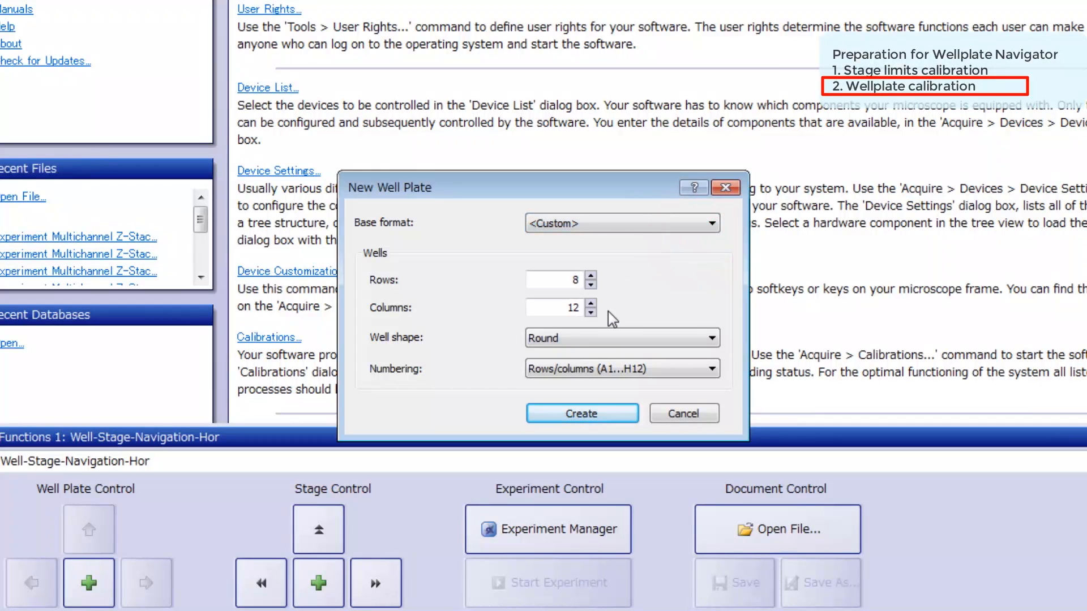
pyautogui.click(708, 338)
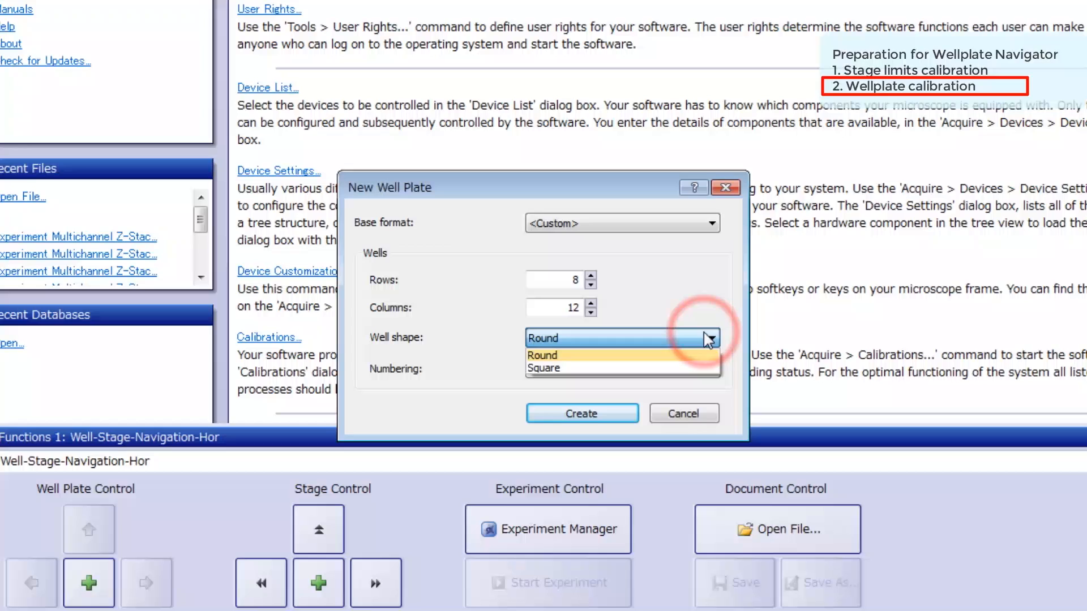
pyautogui.click(710, 368)
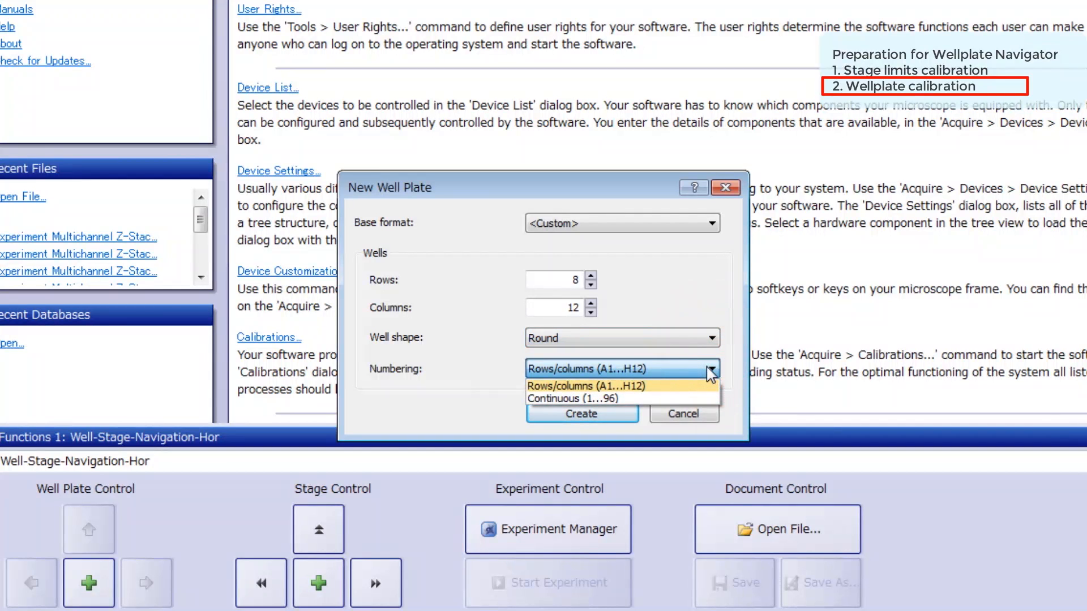
pyautogui.click(710, 222)
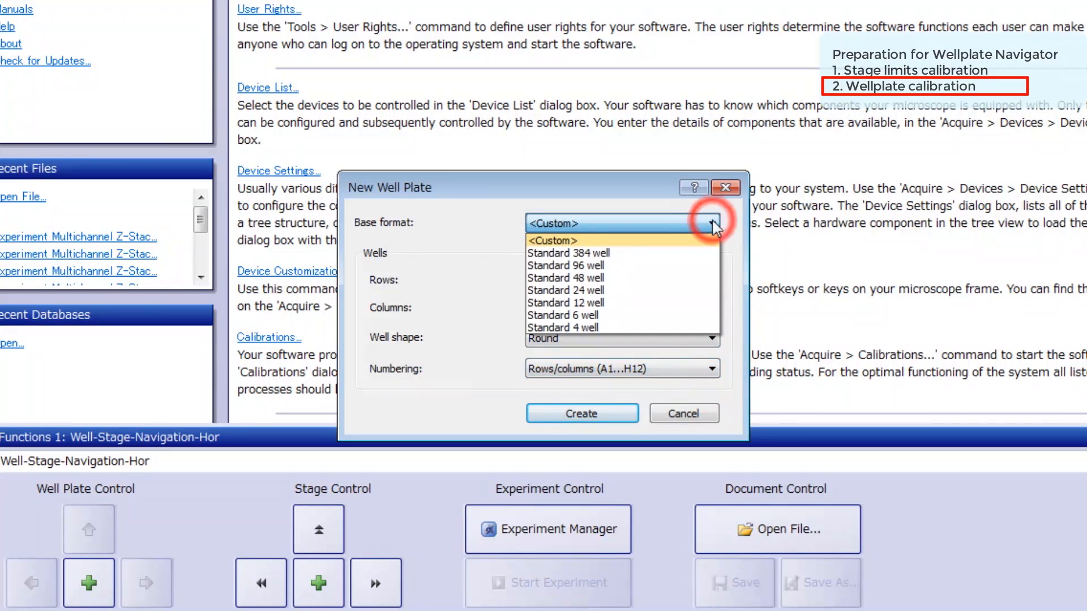
pyautogui.click(564, 265)
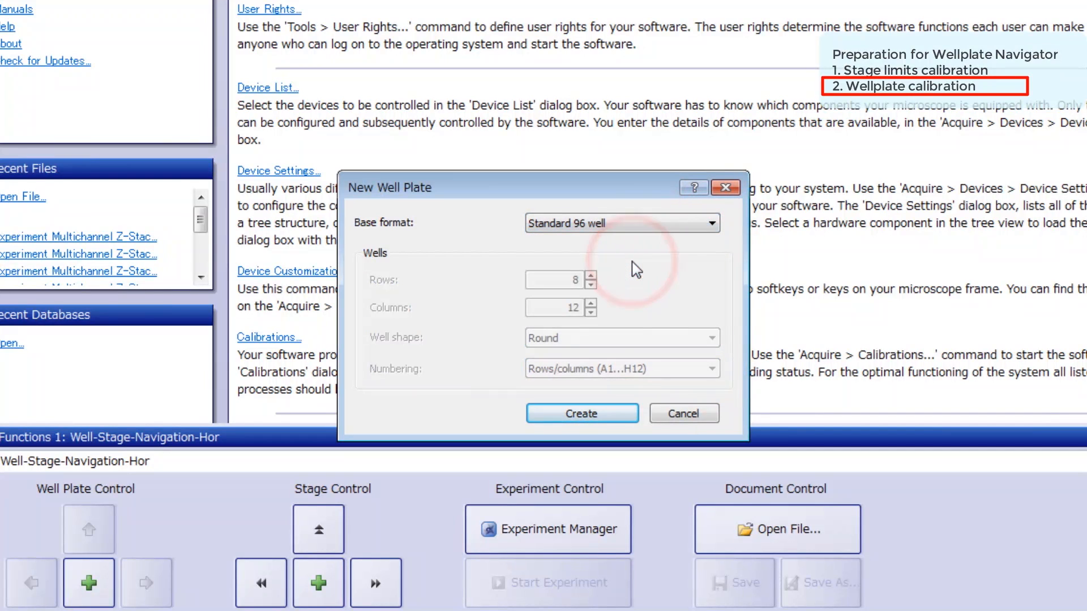
pyautogui.click(580, 413)
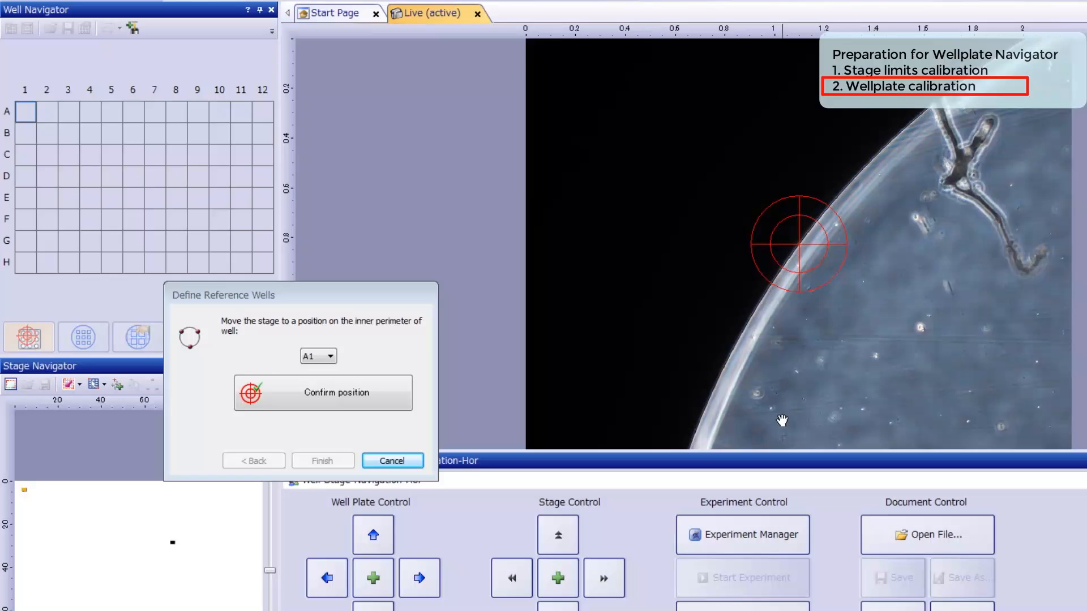
# - Confirm five positions on the inner perimeter of reference well A1
pyautogui.click(322, 393)
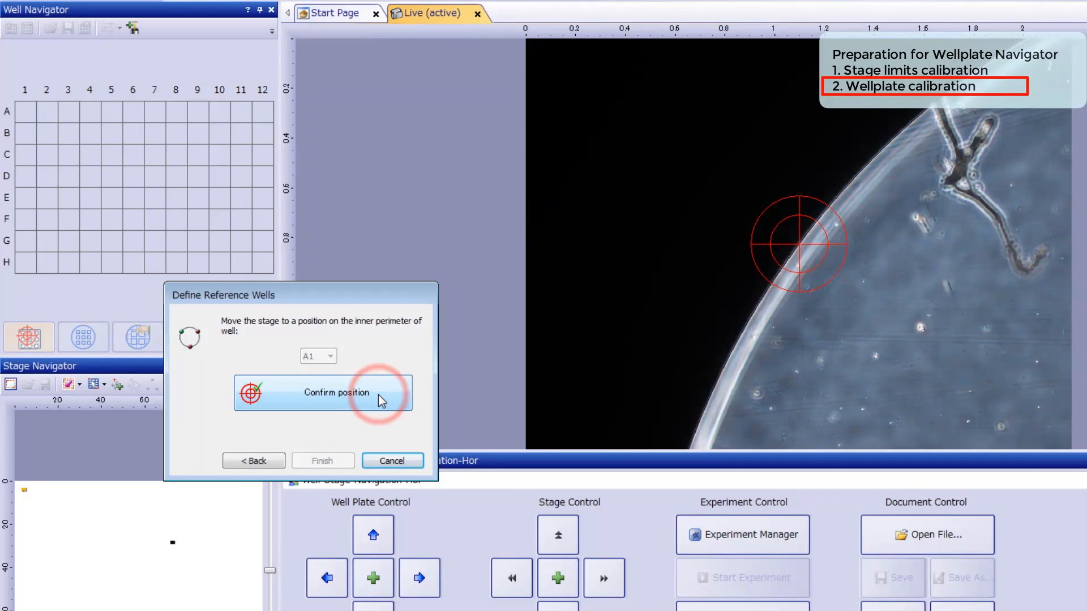
pyautogui.click(322, 393)
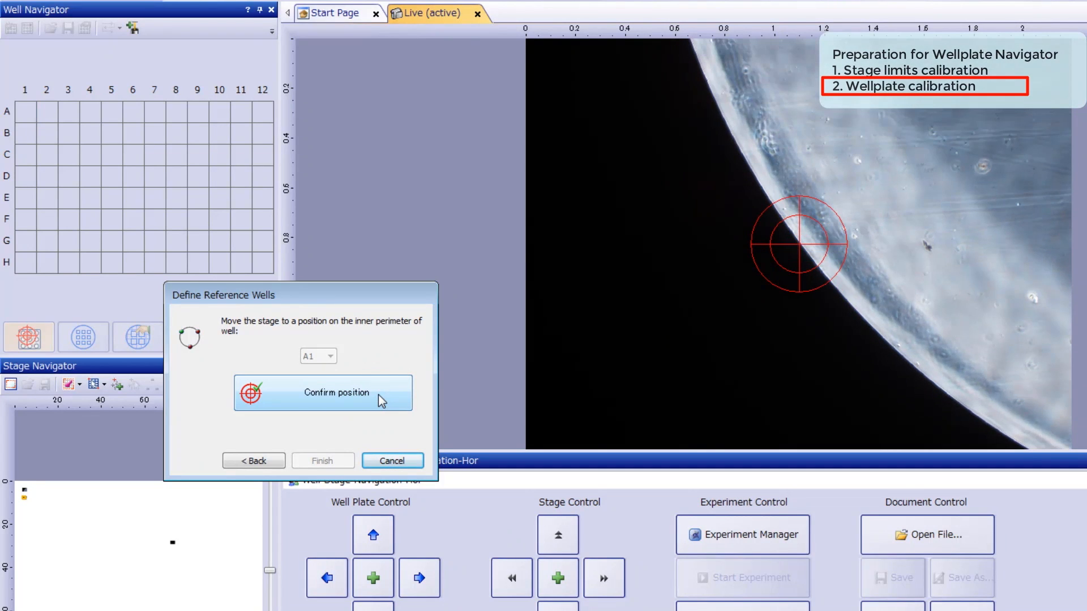
pyautogui.click(321, 392)
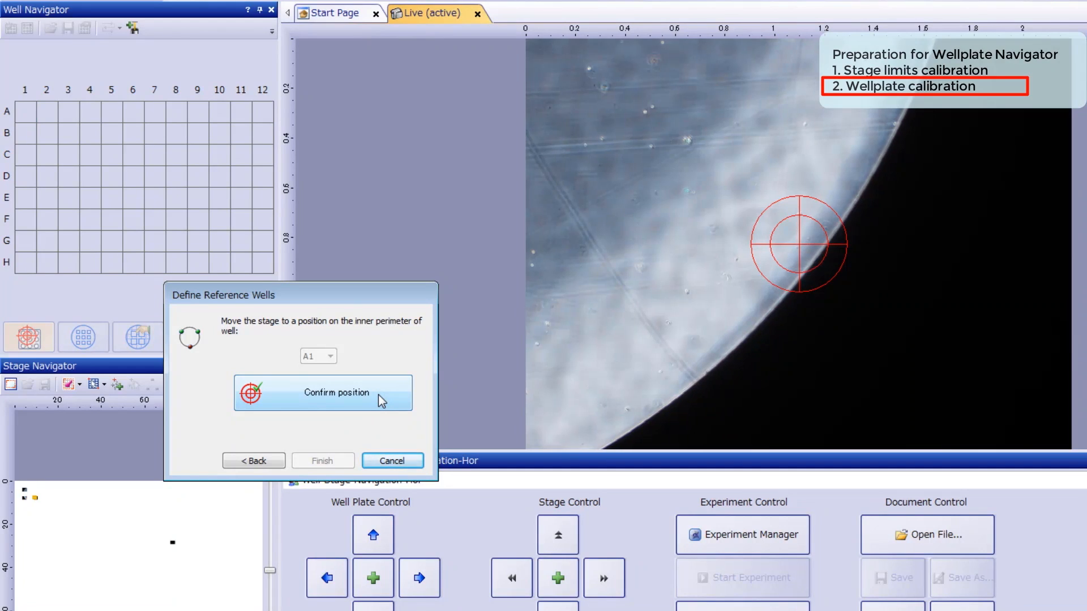
pyautogui.click(322, 392)
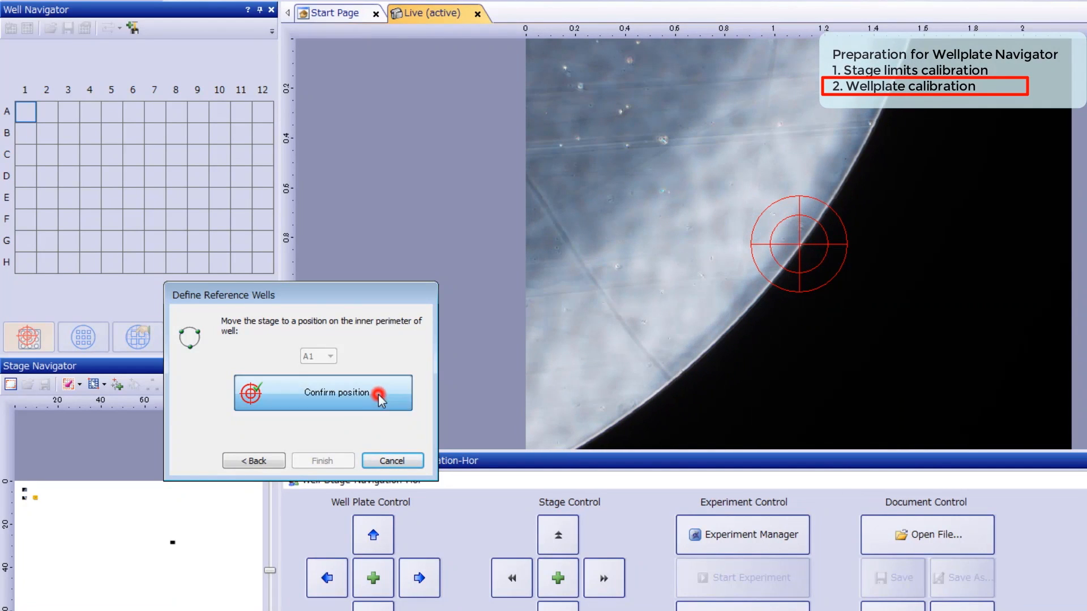
pyautogui.click(322, 393)
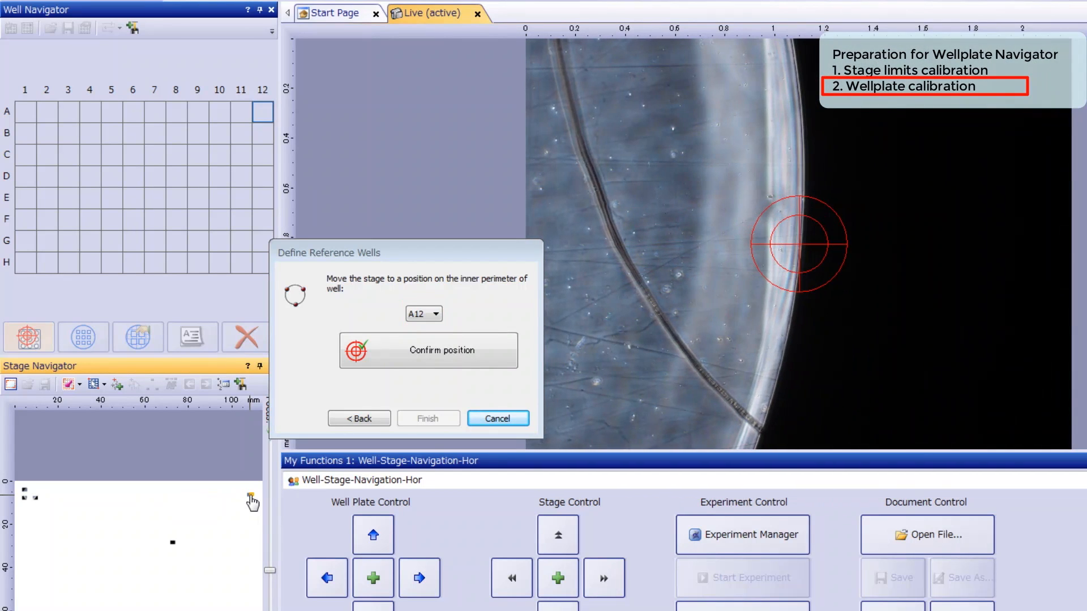
# - Confirm five positions on the inner perimeter of reference well A12
pyautogui.click(428, 349)
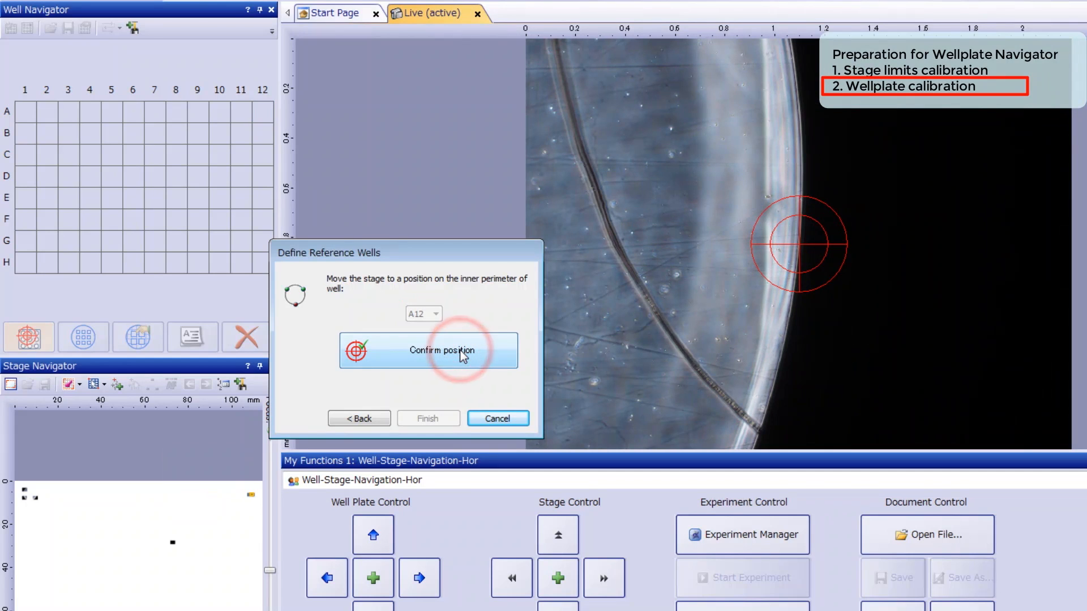
pyautogui.click(428, 350)
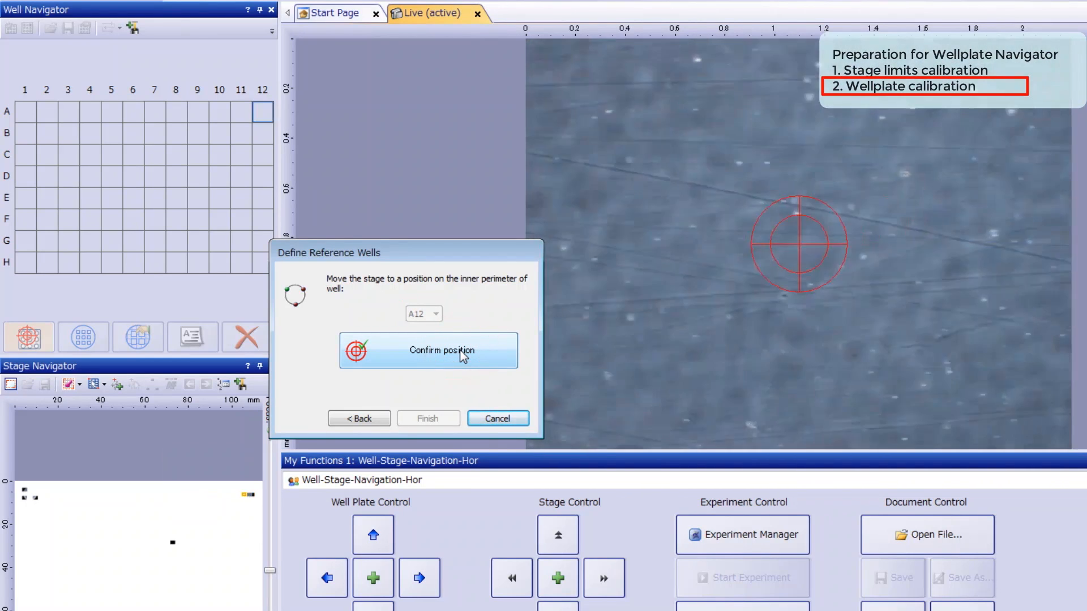
pyautogui.click(428, 350)
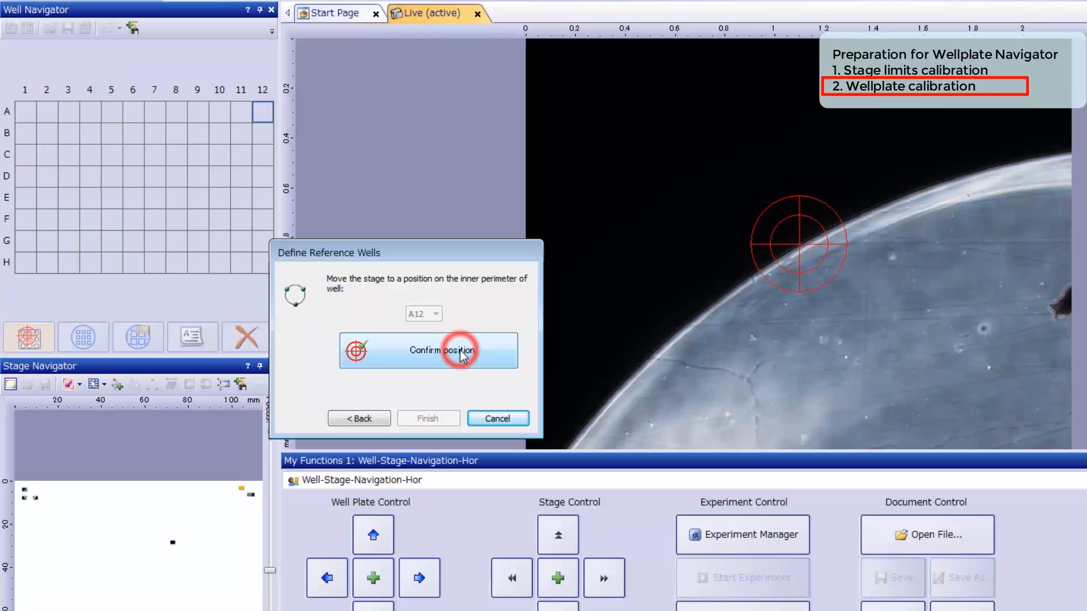
pyautogui.click(428, 350)
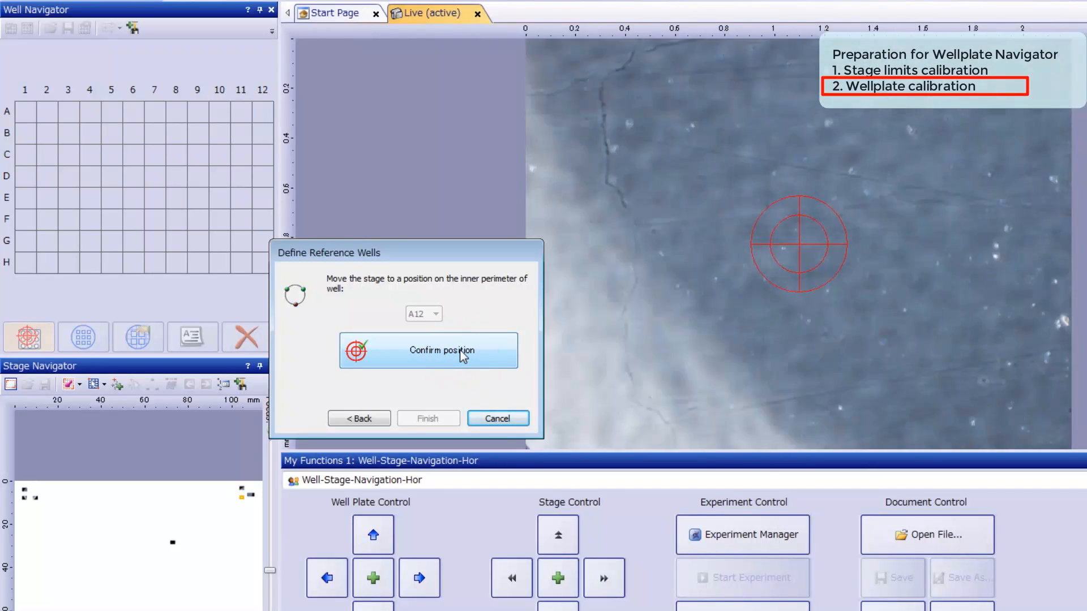
pyautogui.click(428, 350)
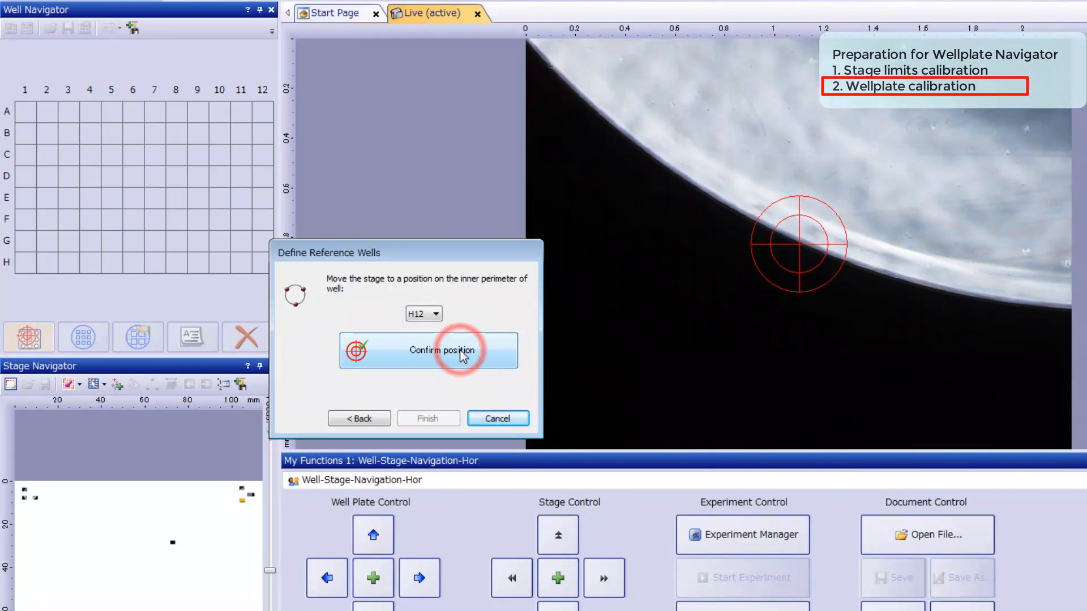
# - Confirm three positions on the inner perimeter of reference well H12
pyautogui.click(428, 350)
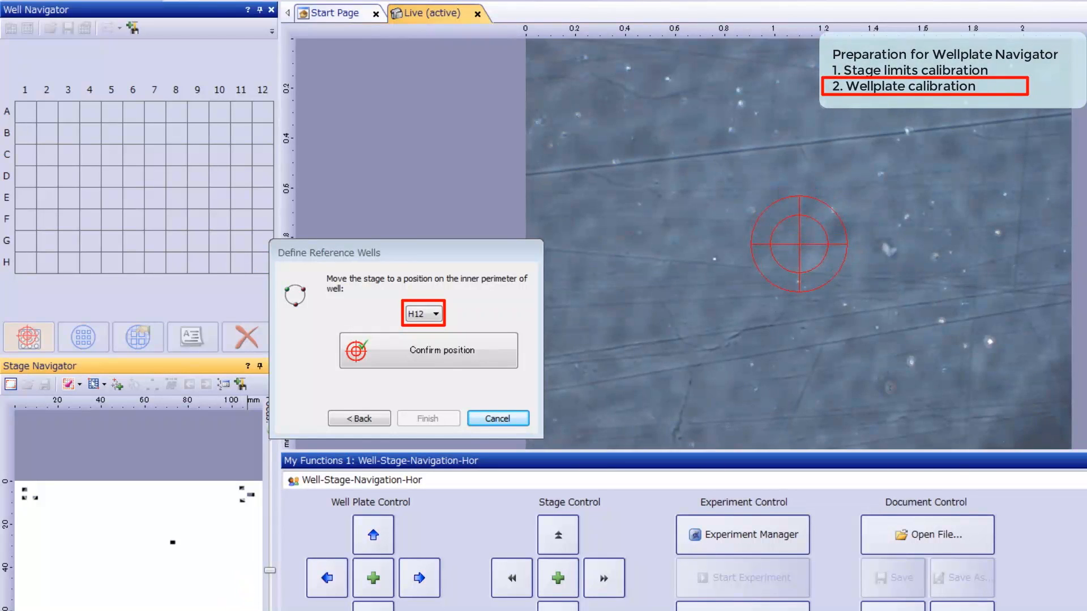
pyautogui.click(428, 350)
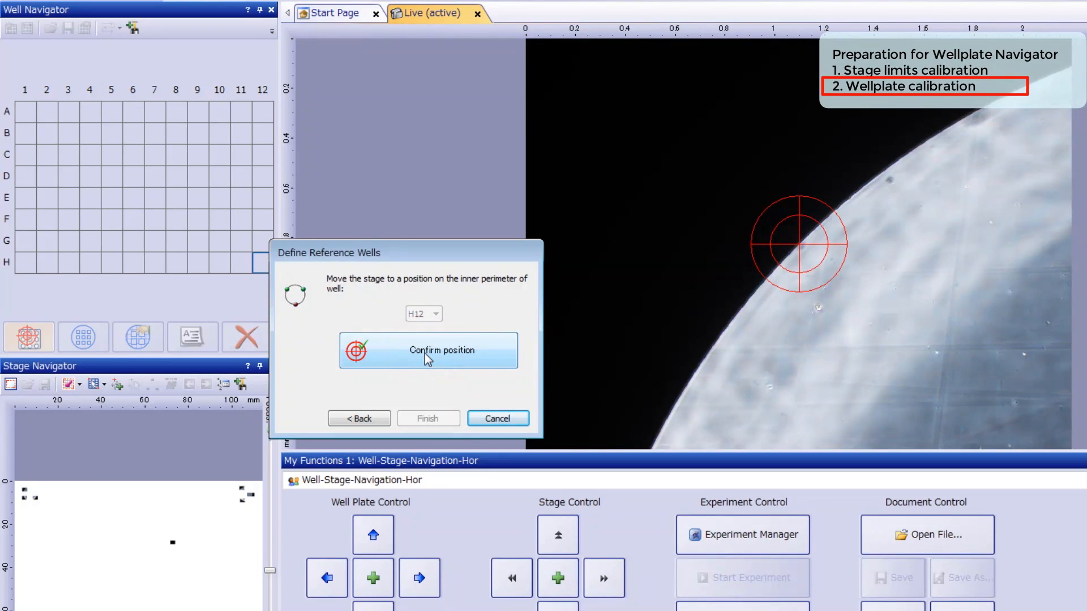
pyautogui.click(428, 350)
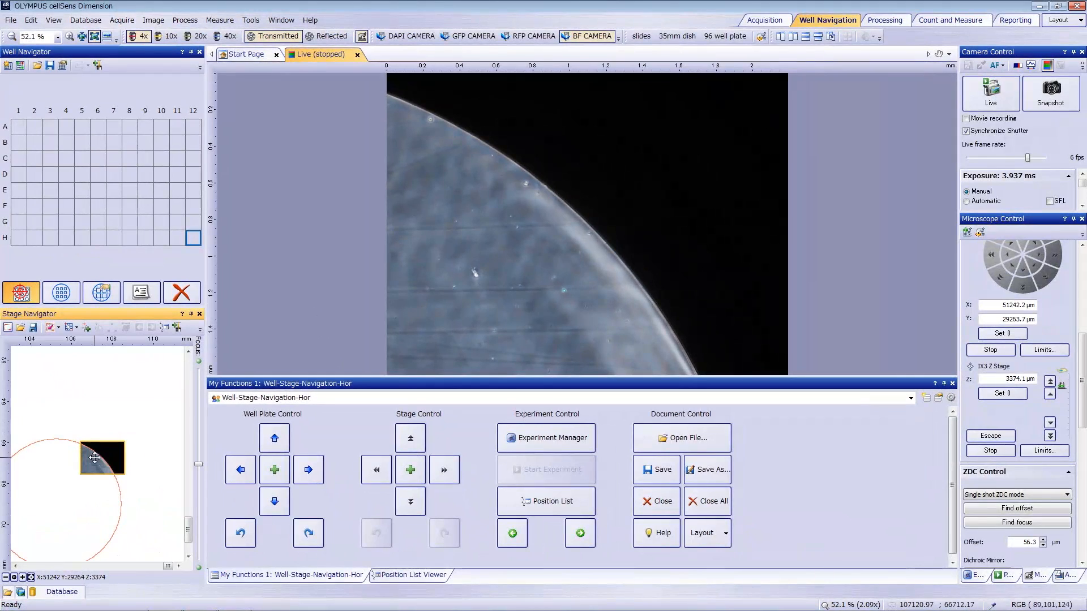
# - Restart the live image and step the stage between wells, ending at well E7
pyautogui.click(990, 93)
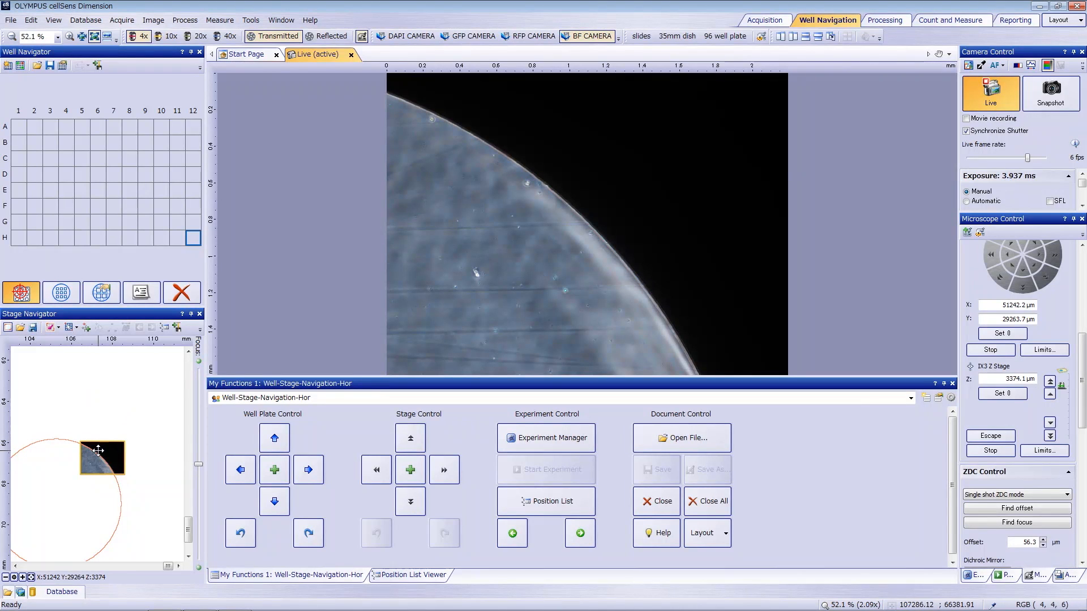
pyautogui.click(82, 182)
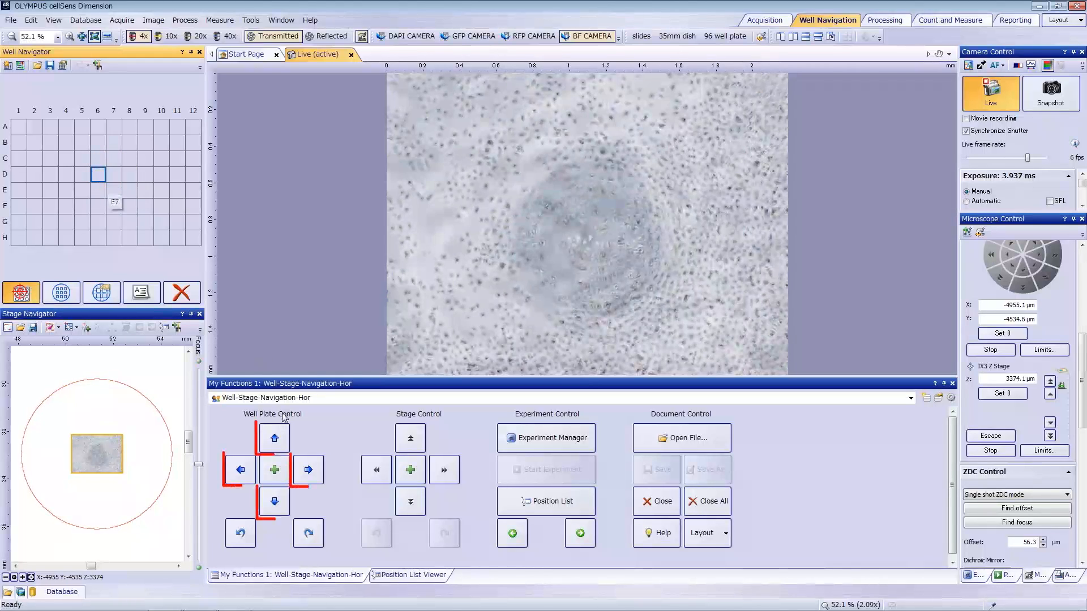
pyautogui.click(274, 500)
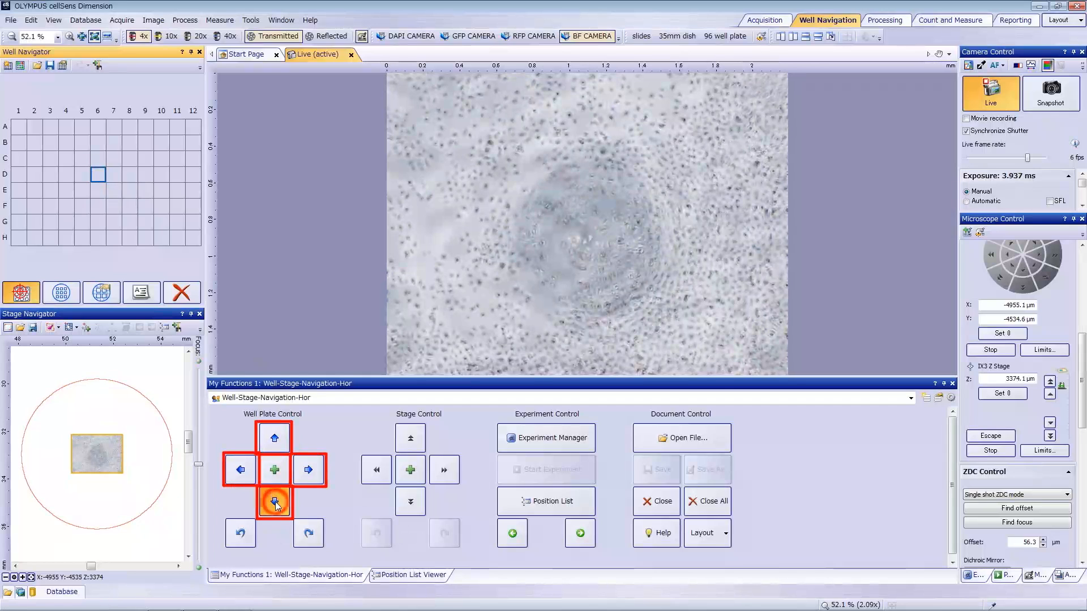
pyautogui.click(275, 501)
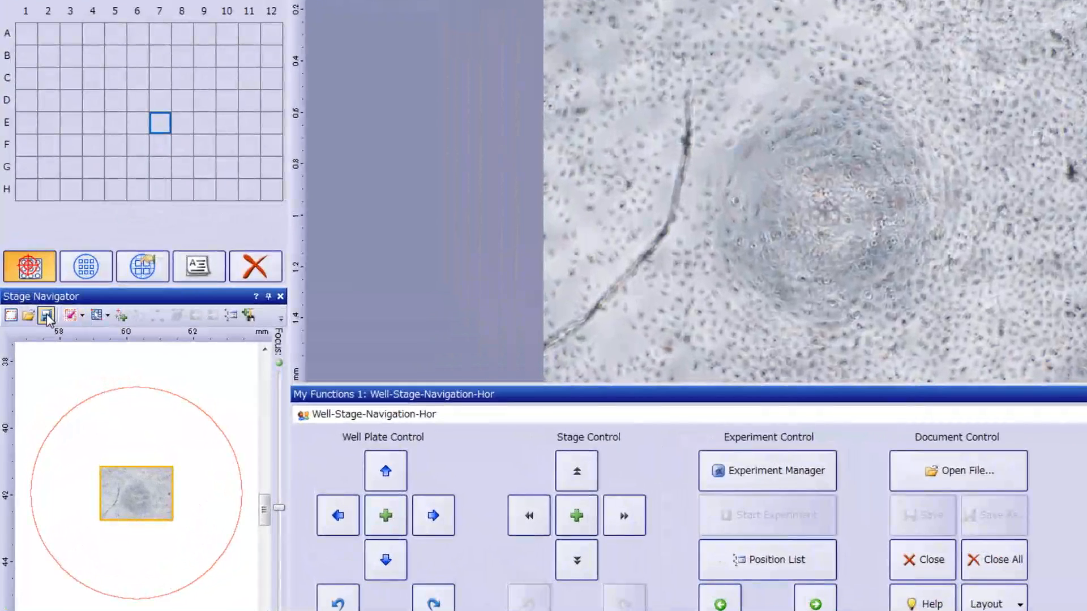
pyautogui.click(46, 315)
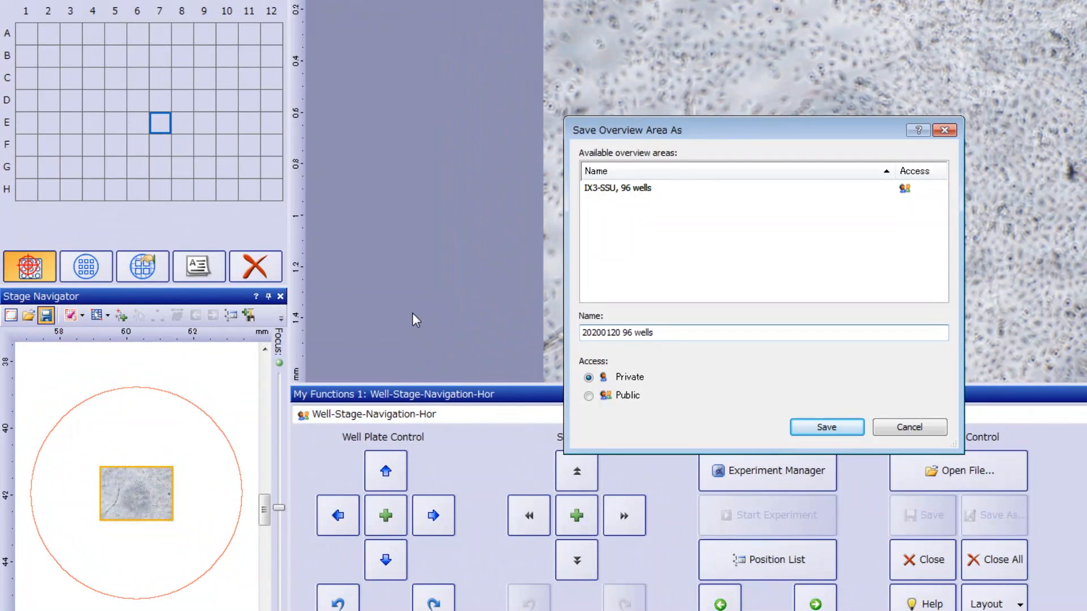
pyautogui.click(825, 426)
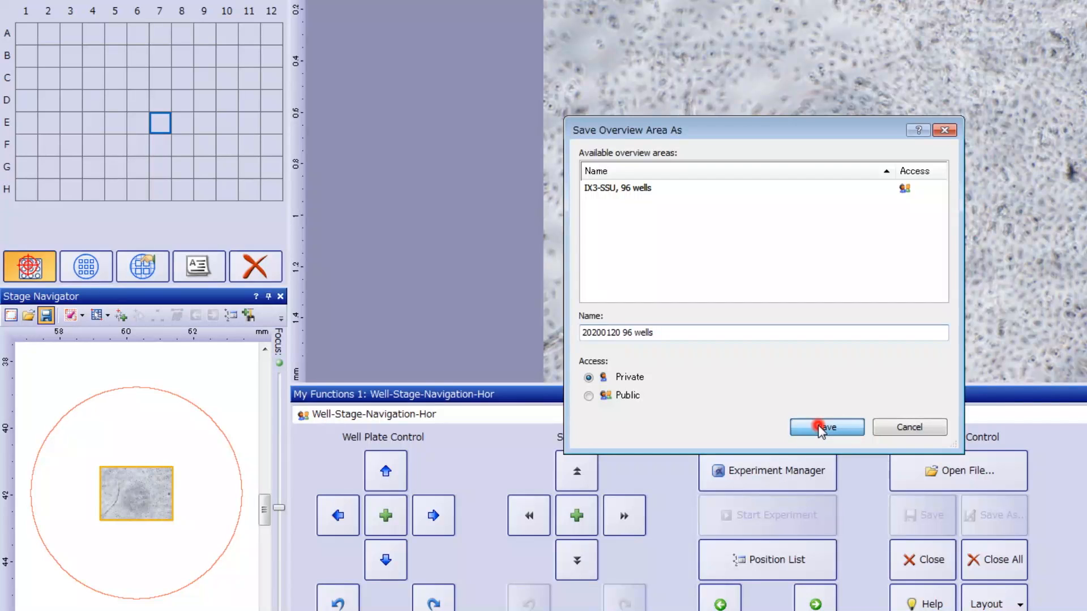
pyautogui.click(825, 426)
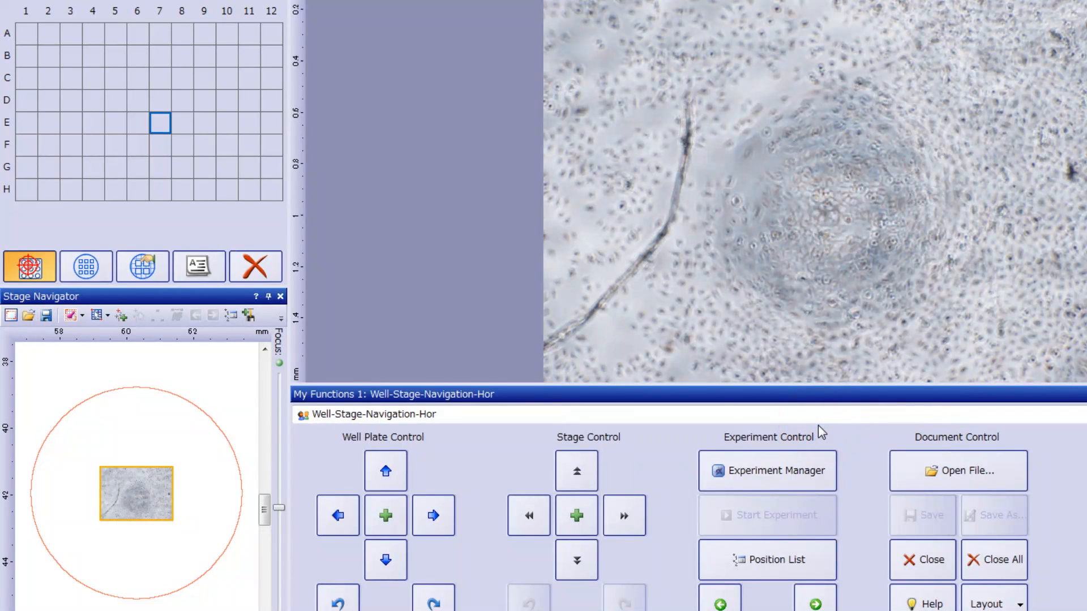
pyautogui.moveTo(27, 315)
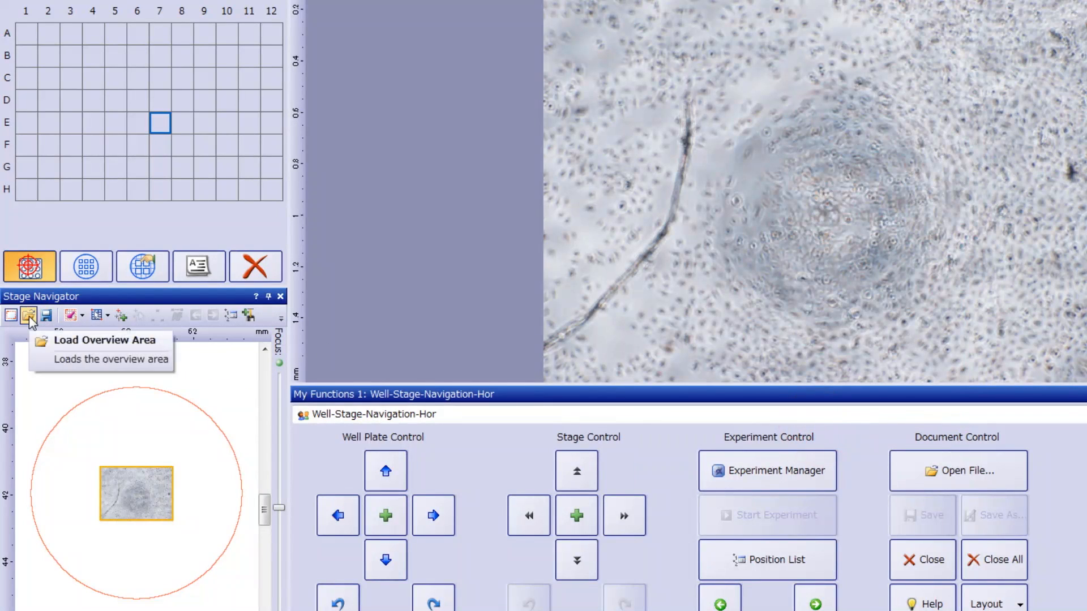
# - Load the Default Overview Area, replacing the 96-well layout with the full stage range
pyautogui.click(28, 315)
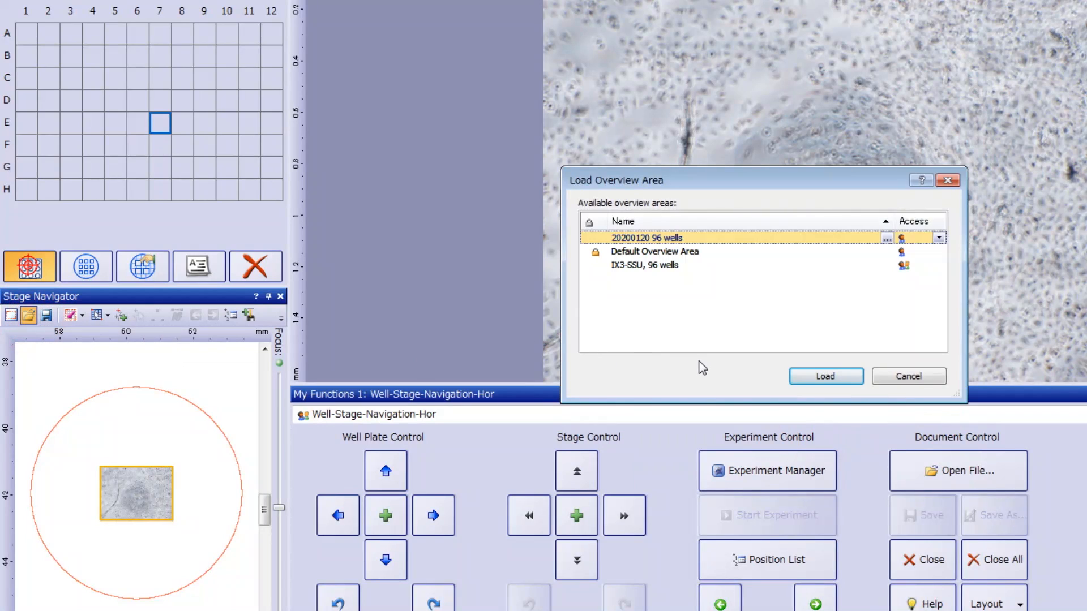
pyautogui.moveTo(664, 258)
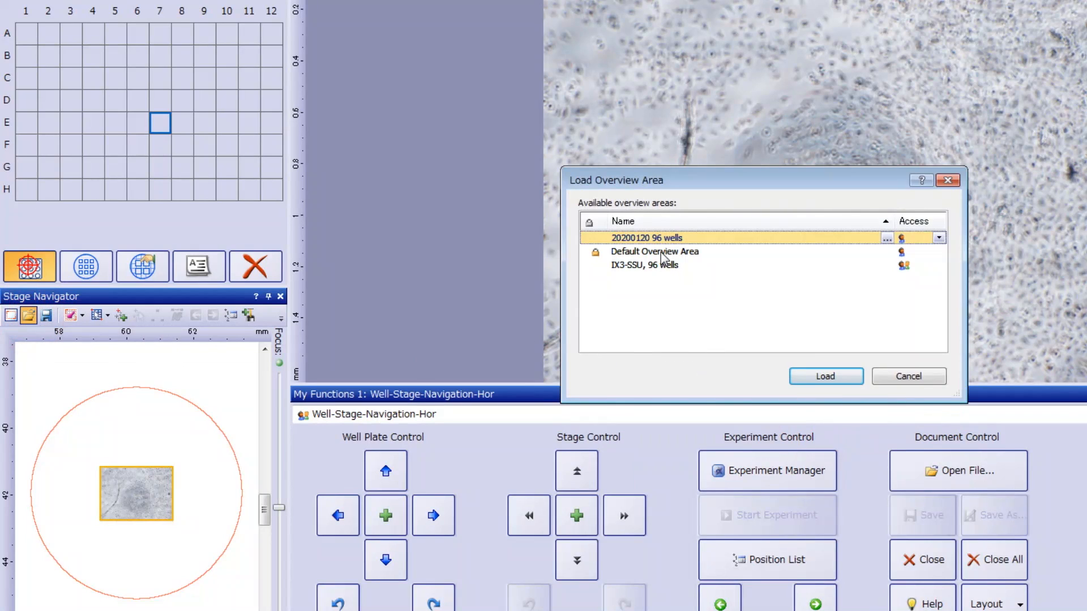
pyautogui.click(654, 251)
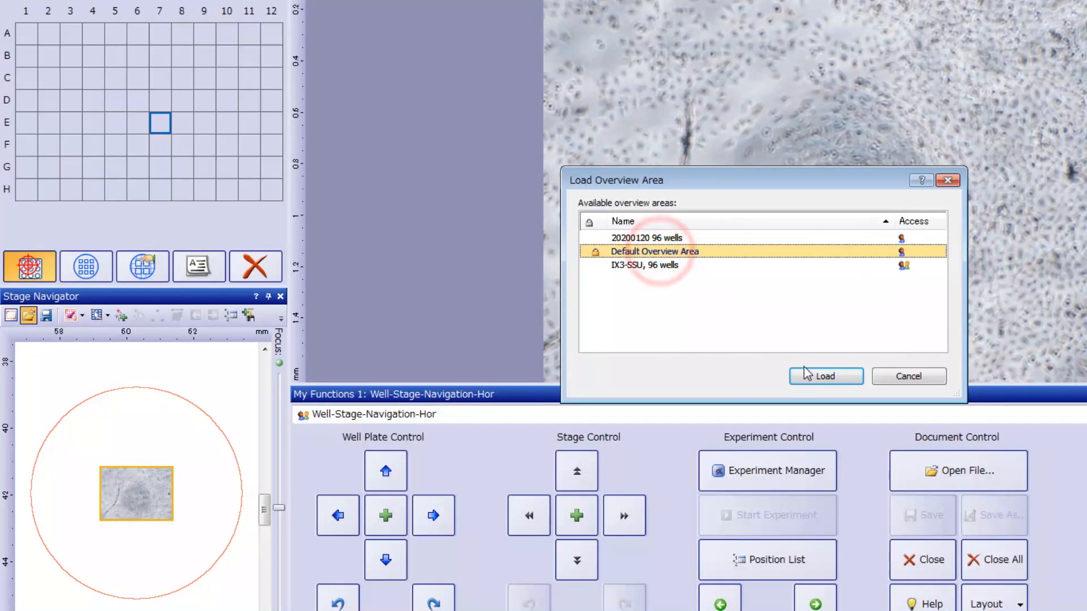
pyautogui.click(825, 376)
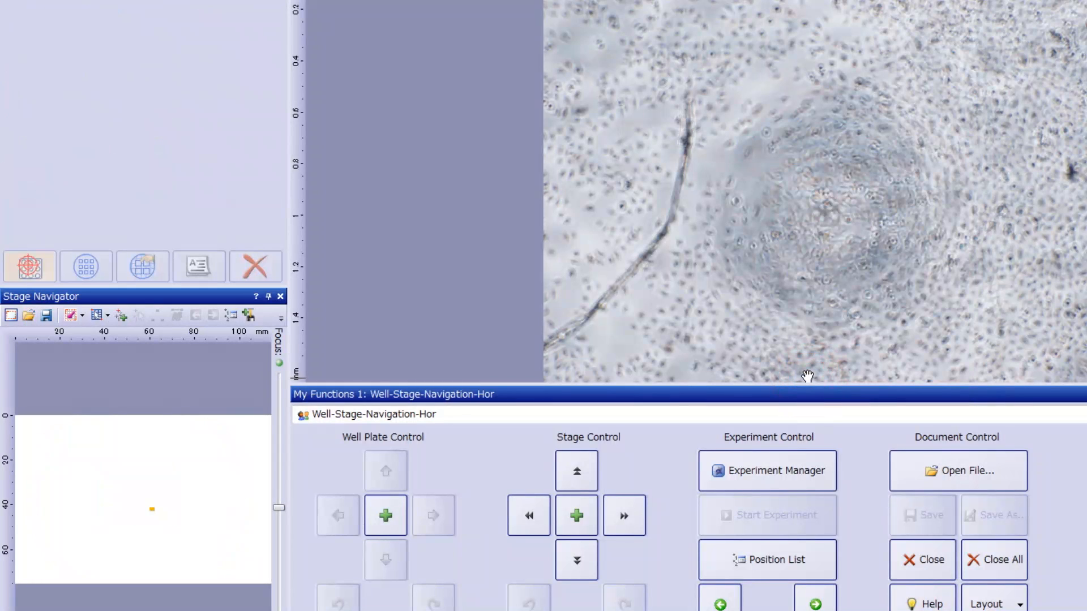